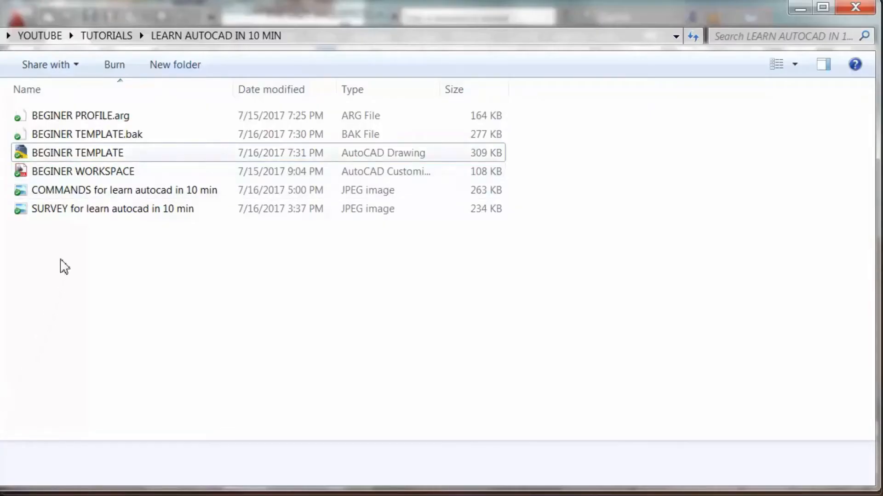
Step: Open the BEGINER TEMPLATE drawing from the LEARN AUTOCAD IN 10 MIN folder
{"action": "double_click", "coordinate": [77, 152]}
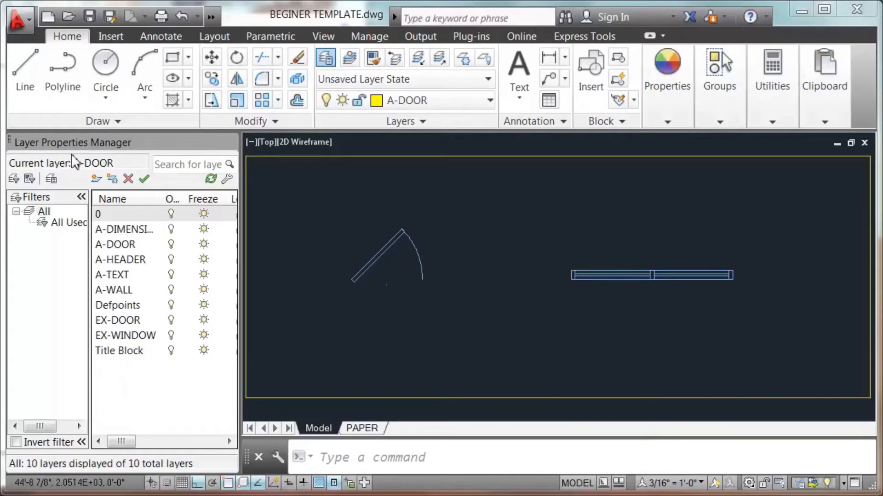
{"action": "mouse_move", "coordinate": [306, 305]}
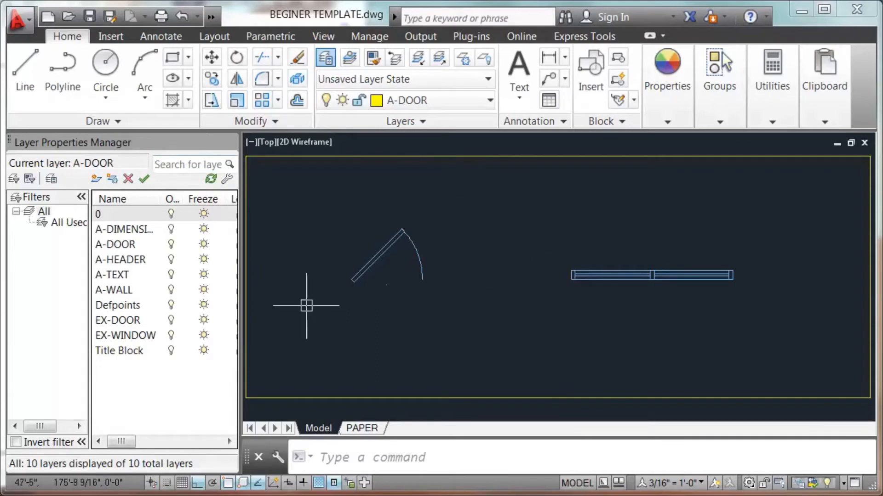
Step: Start the CUI command to bring up the Customize User Interface editor
{"action": "left_click", "coordinate": [771, 88]}
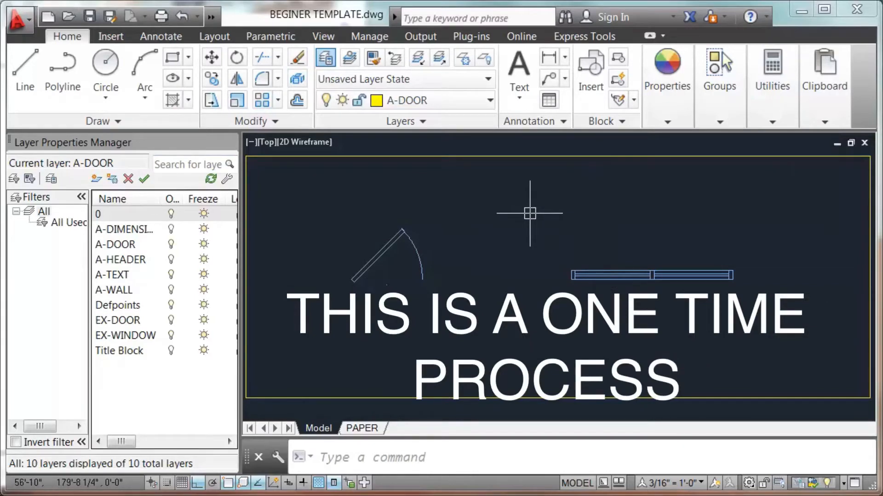
{"action": "type", "text": "C"}
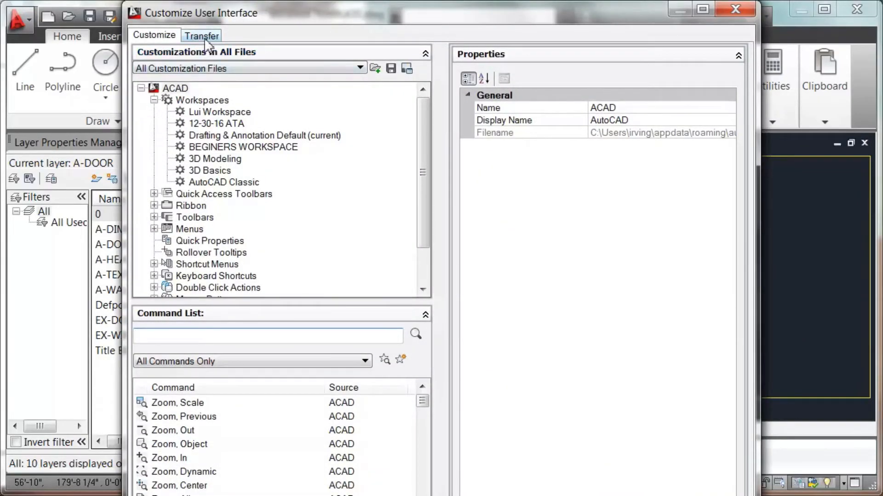
Step: Load BEGINER WORKSPACE.cuix on the Transfer tab and copy BEGINERS WORKSPACE to the main file
{"action": "left_click", "coordinate": [201, 35]}
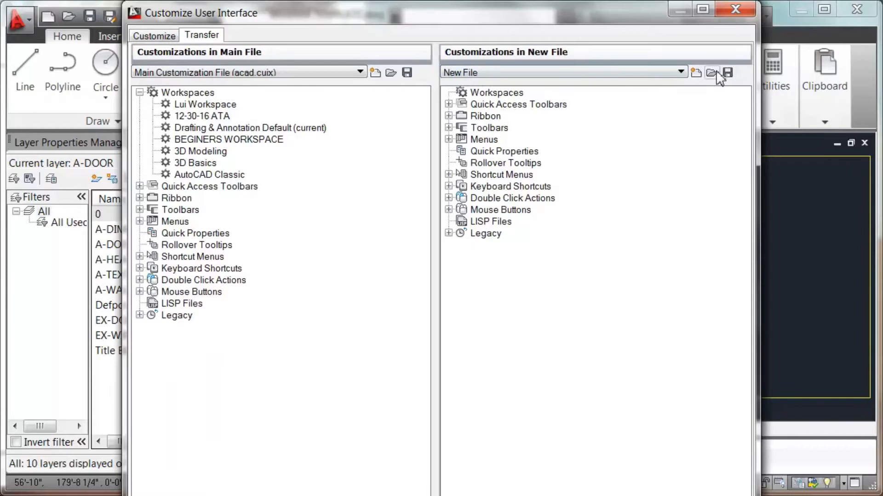
{"action": "left_click", "coordinate": [711, 72]}
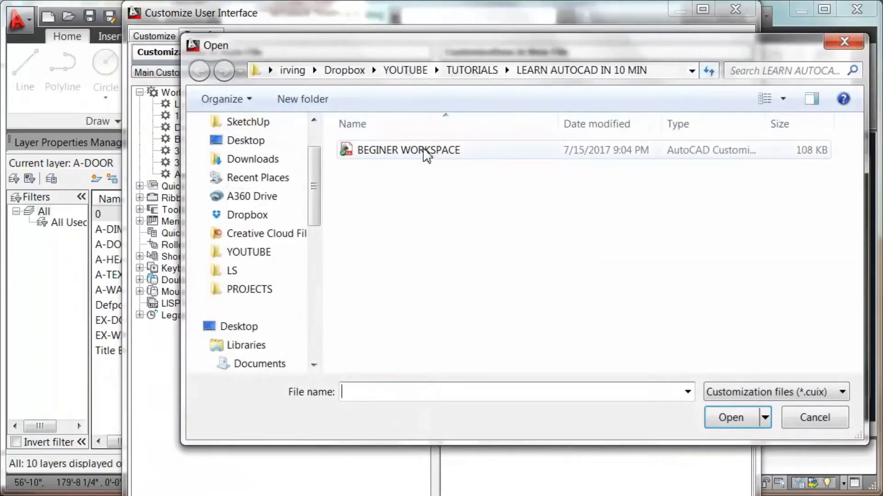
{"action": "double_click", "coordinate": [407, 150]}
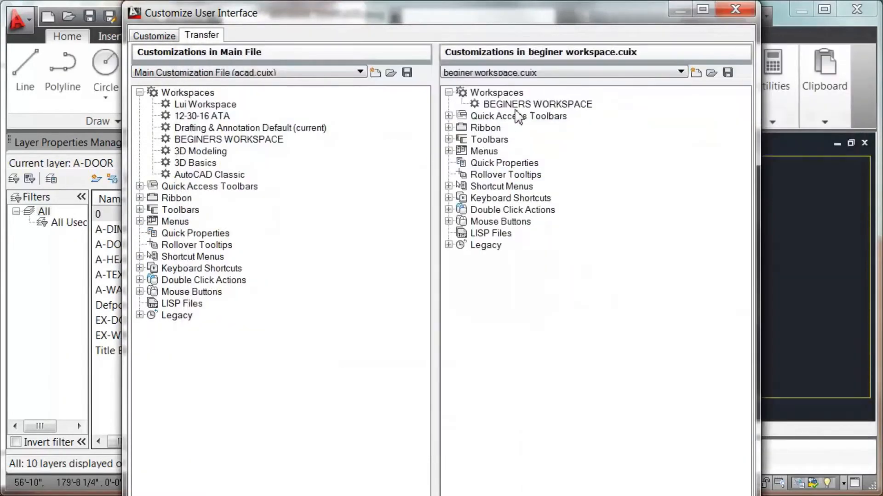
{"action": "left_click", "coordinate": [536, 104]}
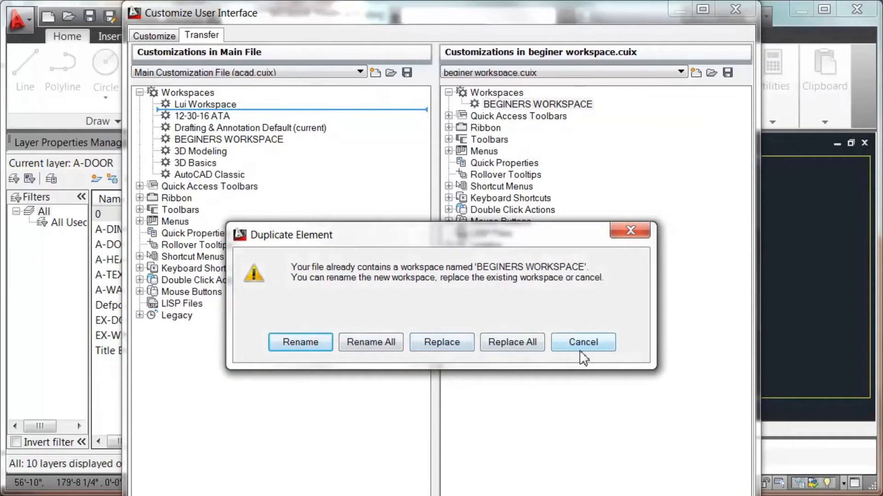
{"action": "left_click", "coordinate": [583, 342]}
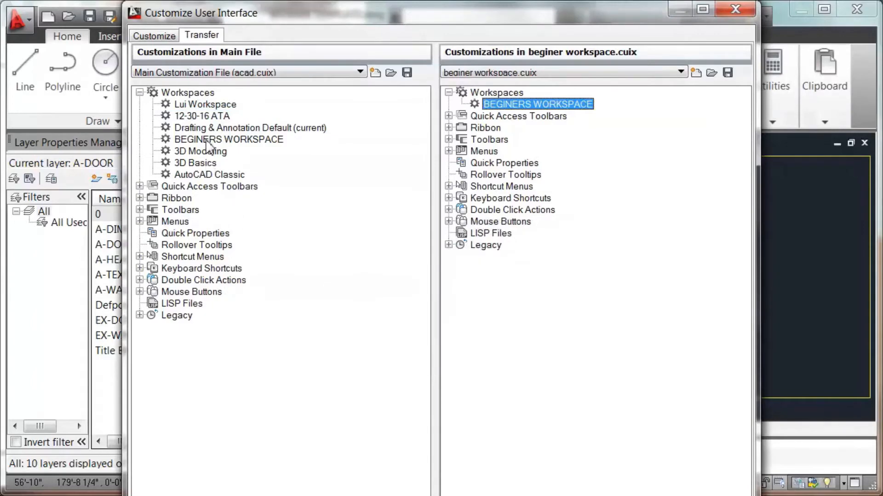
Step: Set BEGINERS WORKSPACE as the current workspace
{"action": "right_click", "coordinate": [227, 138]}
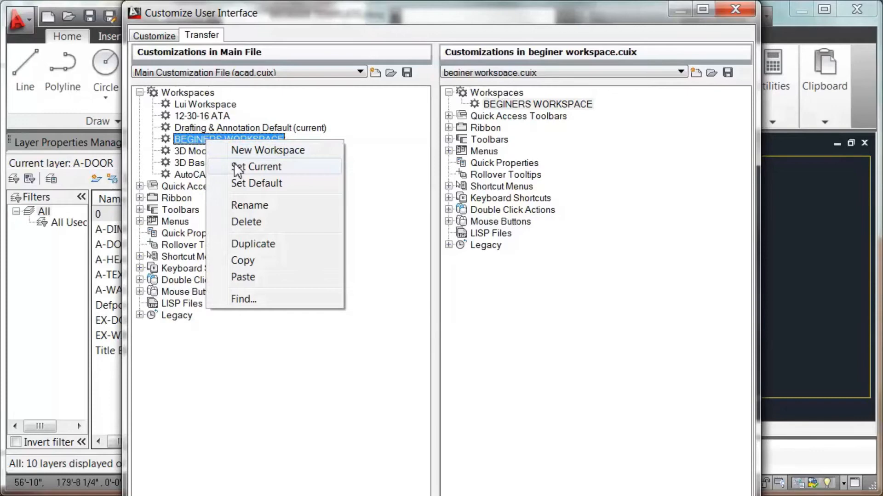
{"action": "left_click", "coordinate": [257, 166]}
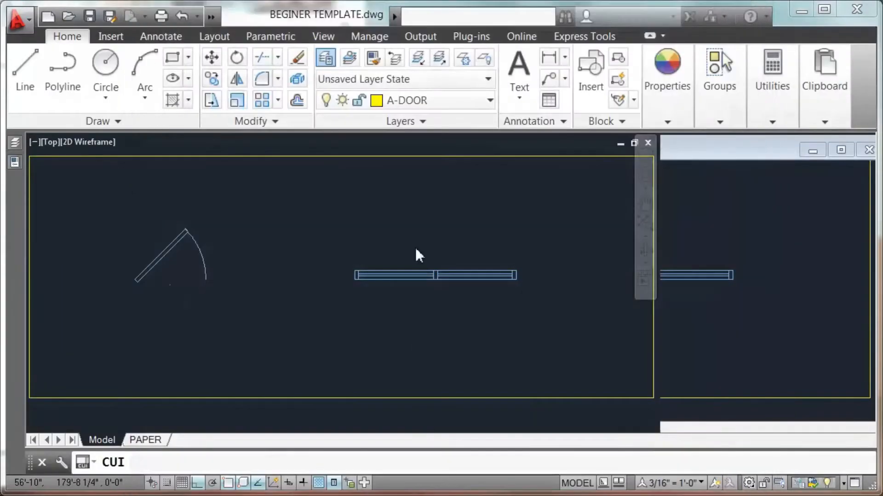
Step: Show the BEGINER TAB on the ribbon and start the OP command for Options
{"action": "left_click", "coordinate": [144, 440]}
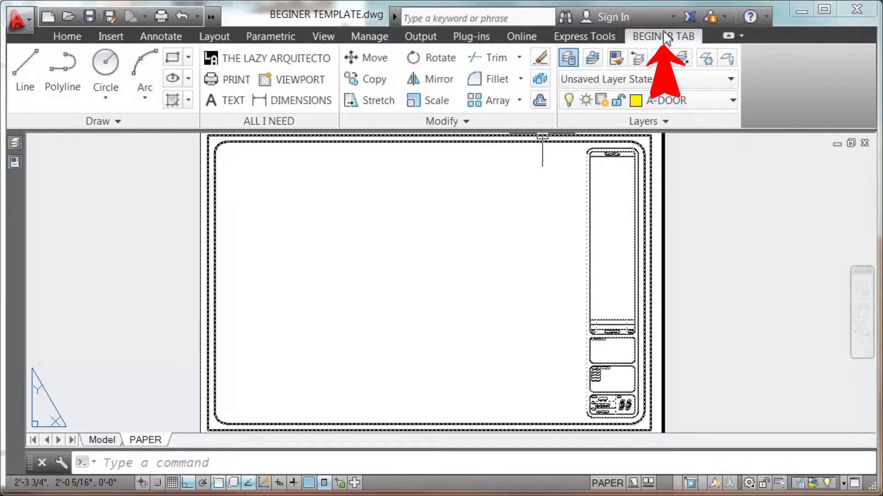
{"action": "mouse_move", "coordinate": [248, 145]}
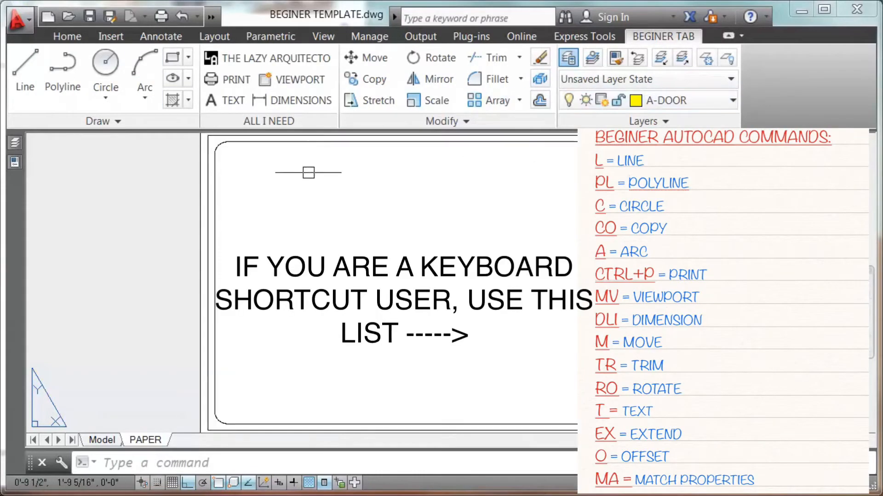
{"action": "mouse_move", "coordinate": [112, 205]}
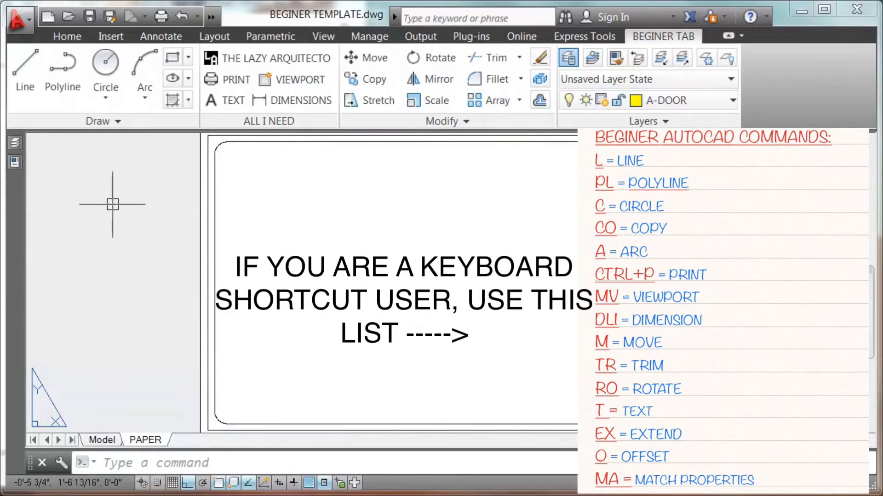
{"action": "mouse_move", "coordinate": [130, 232]}
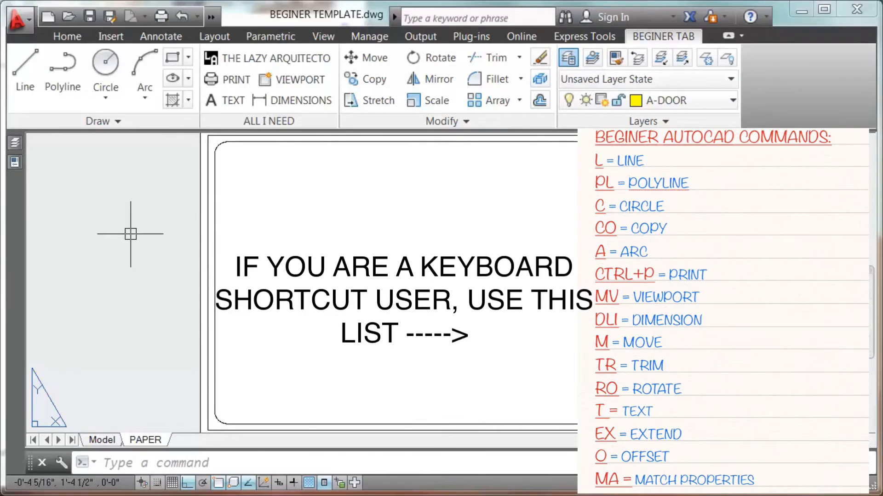
{"action": "type", "text": "OP"}
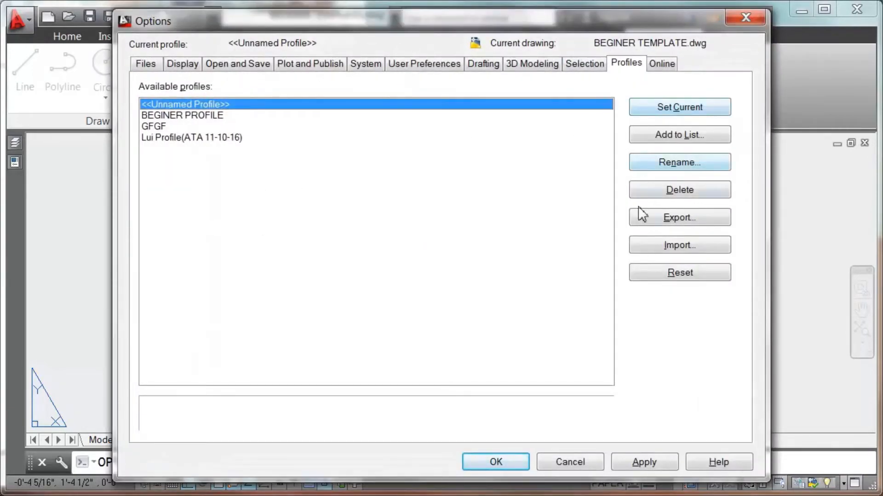
Step: Import BEGINER PROFILE.arg into the profiles list
{"action": "left_click", "coordinate": [678, 244]}
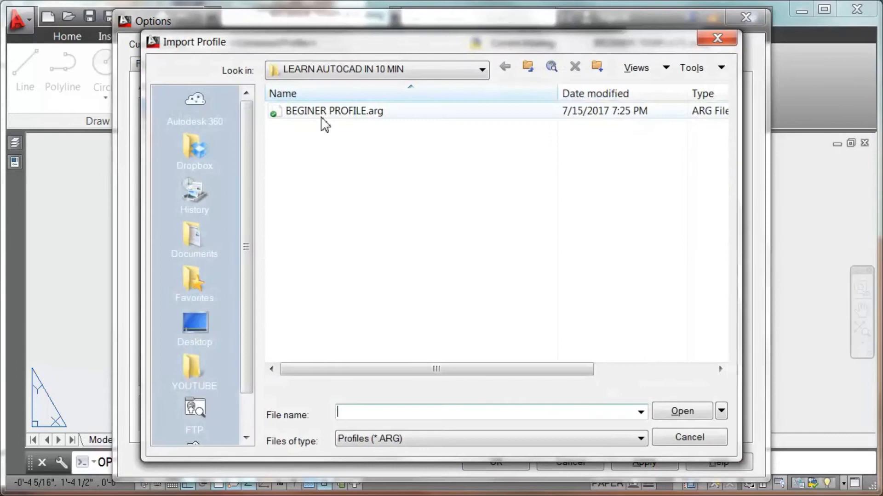
{"action": "double_click", "coordinate": [333, 111]}
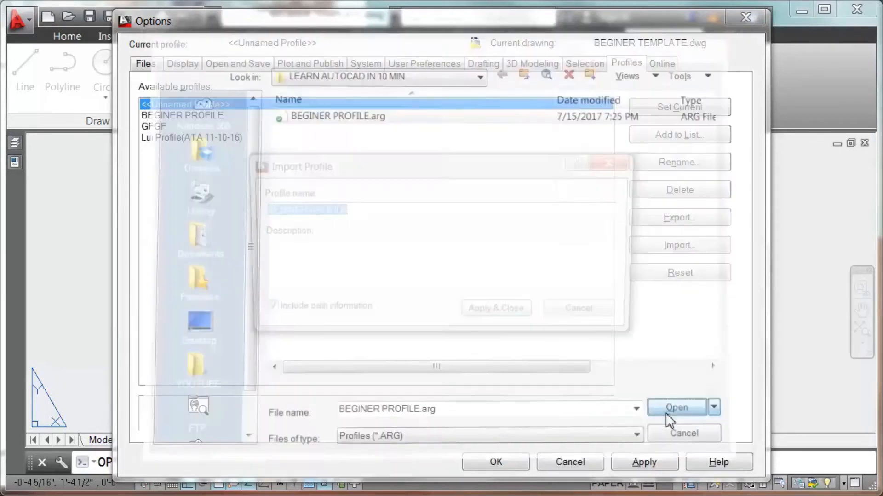
{"action": "left_click", "coordinate": [675, 407]}
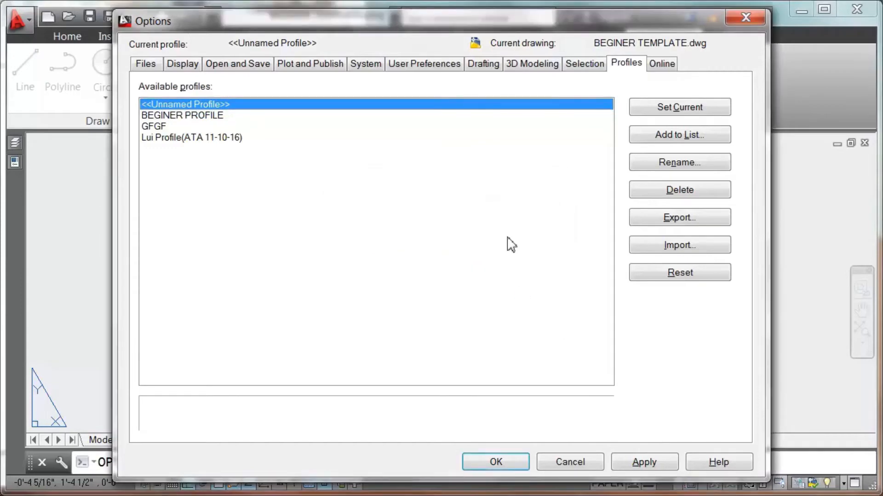
Step: Make BEGINER PROFILE the current profile and accept the options
{"action": "left_click", "coordinate": [182, 115]}
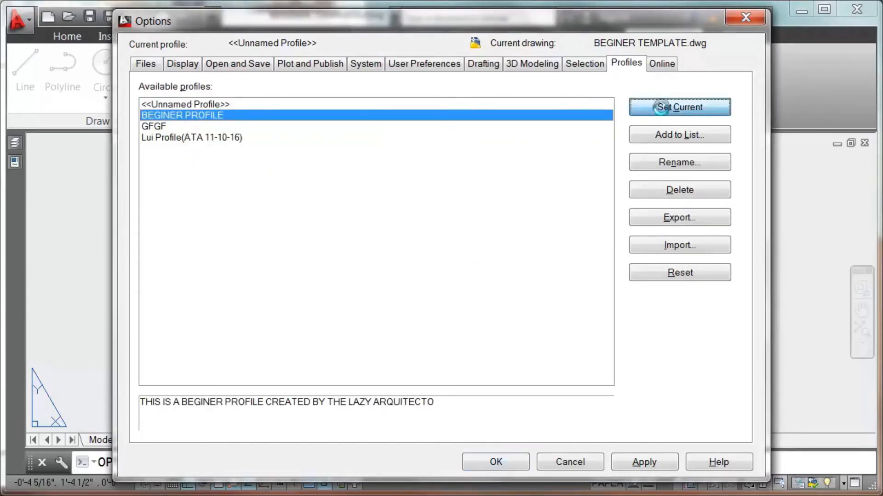
{"action": "left_click", "coordinate": [678, 107]}
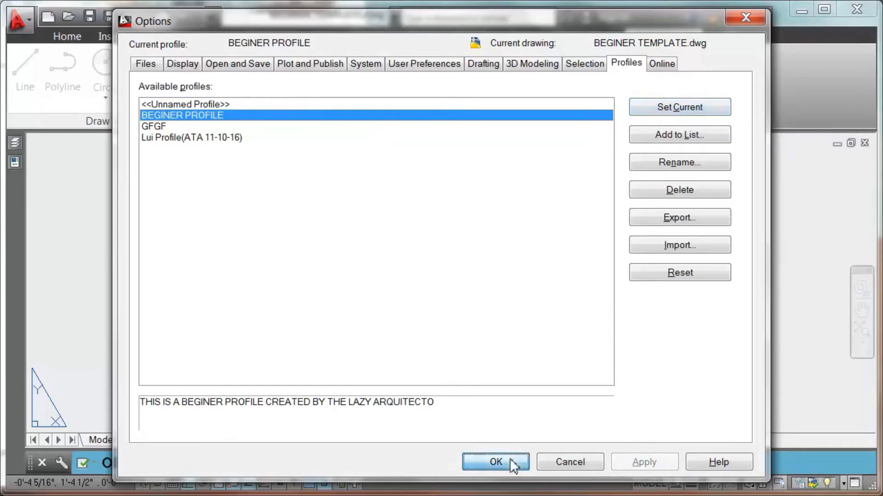
{"action": "left_click", "coordinate": [495, 462]}
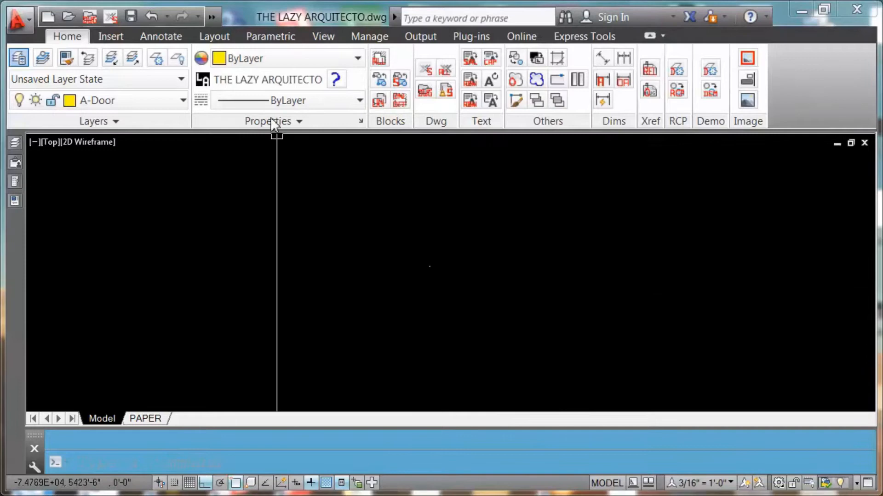
{"action": "mouse_move", "coordinate": [267, 79]}
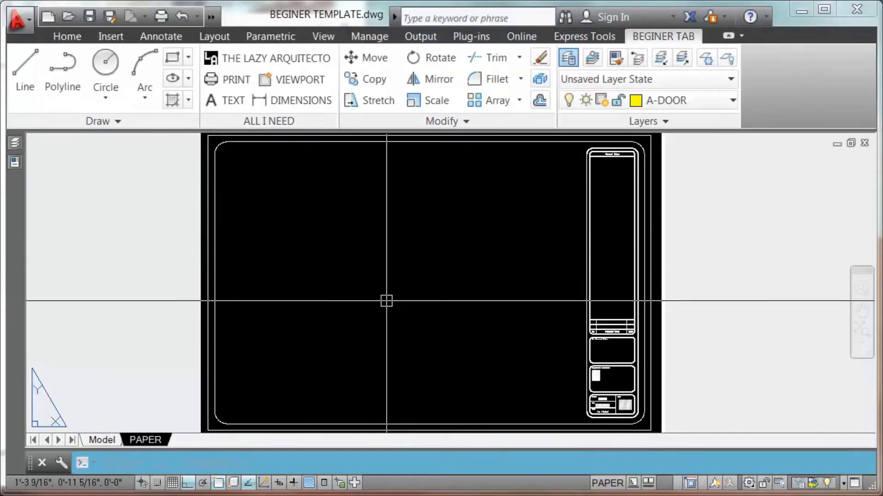
{"action": "mouse_move", "coordinate": [301, 297]}
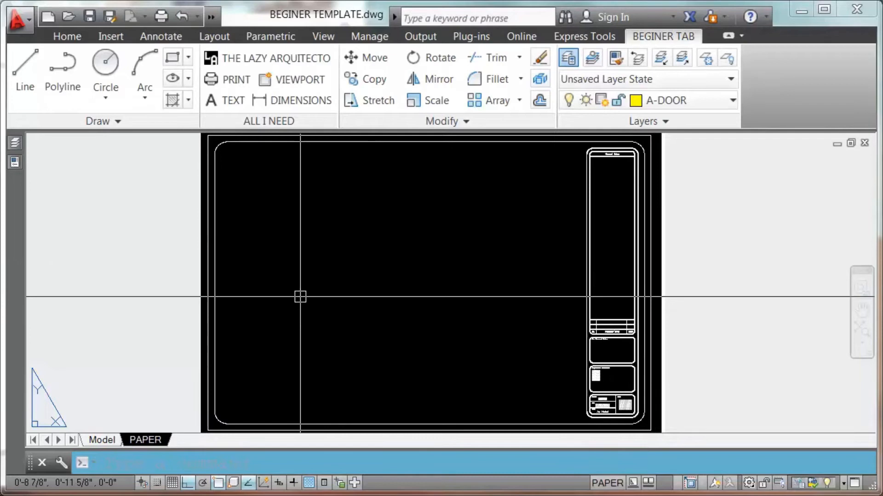
{"action": "mouse_move", "coordinate": [271, 285]}
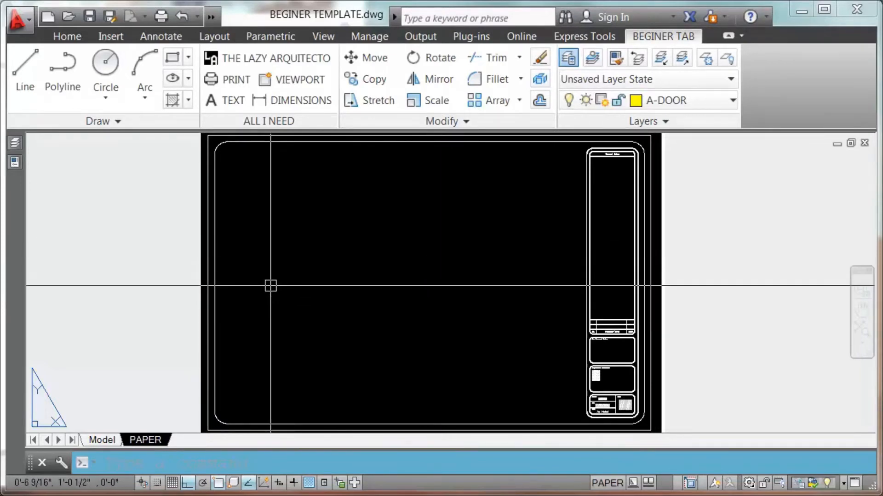
{"action": "mouse_move", "coordinate": [200, 428]}
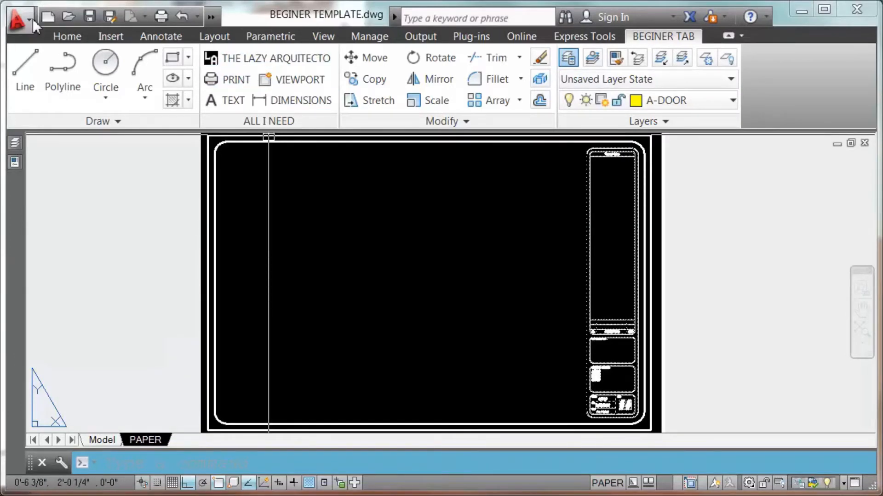
Step: Save the template as a new drawing named DRAWING 1
{"action": "left_click", "coordinate": [19, 16]}
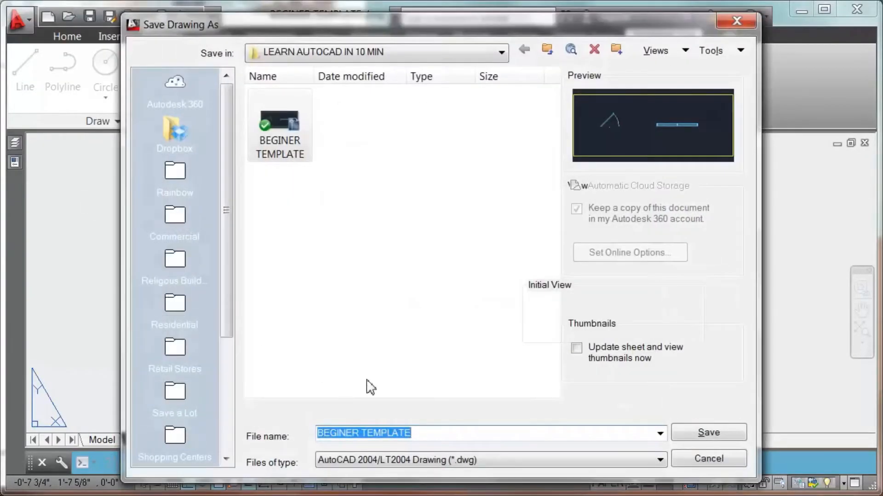
{"action": "left_click", "coordinate": [405, 433]}
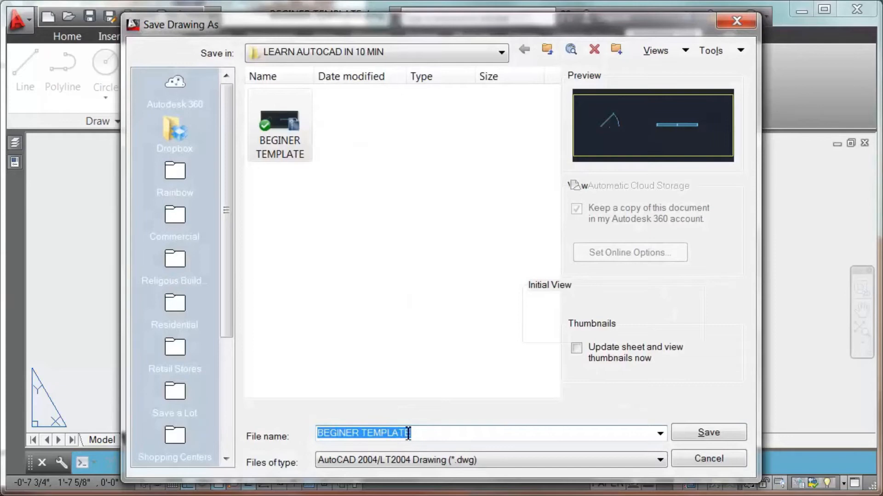
{"action": "type", "text": "DRAWING"}
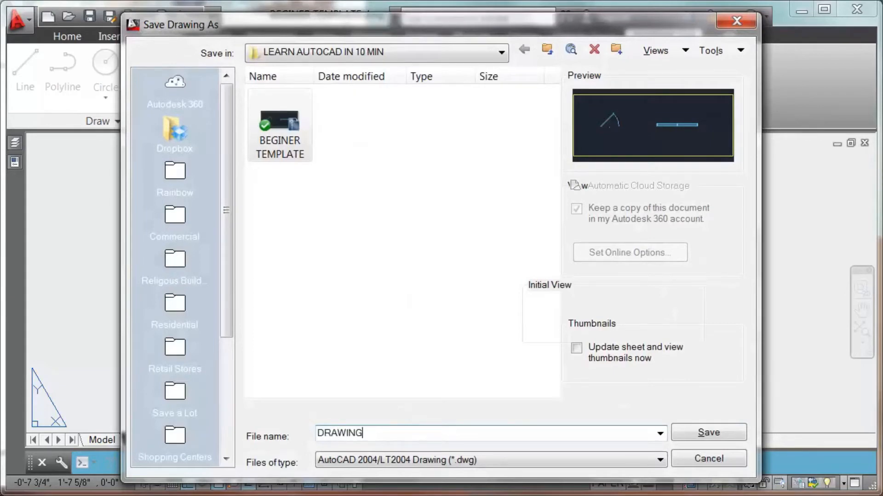
{"action": "left_click", "coordinate": [707, 432]}
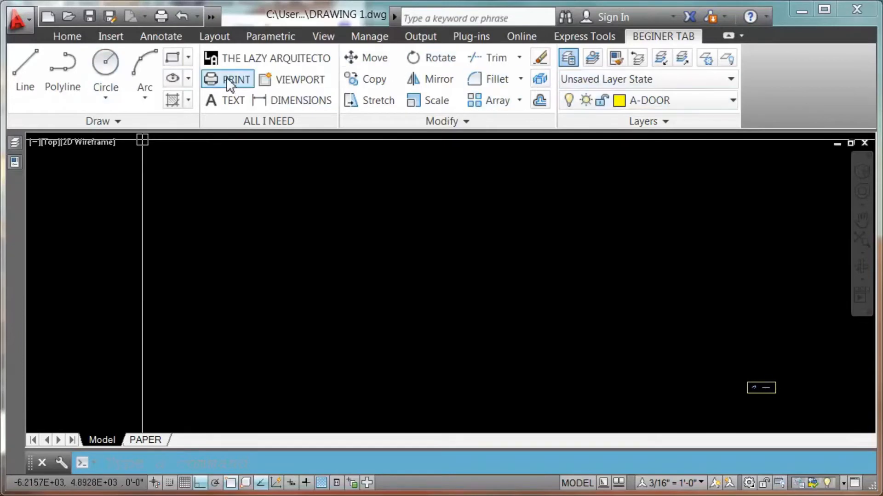
{"action": "mouse_move", "coordinate": [146, 241]}
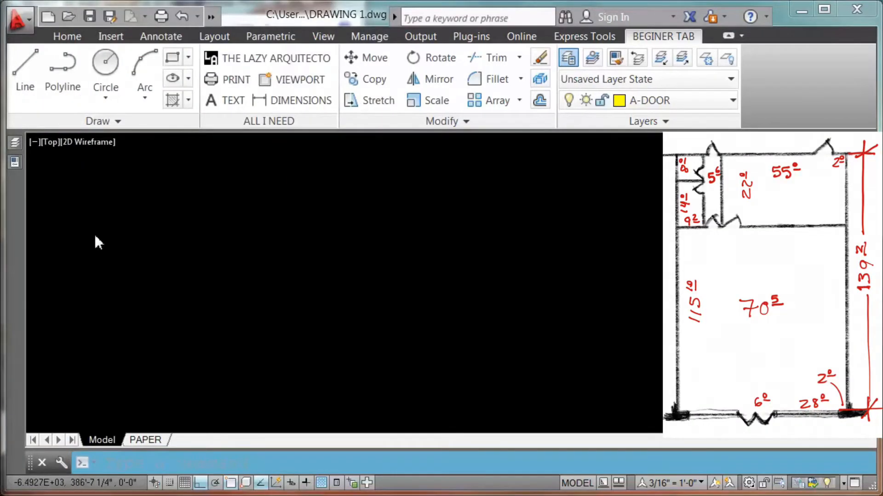
Step: Draw the outer wall outline as a closed rectangular polyline with a 139' vertical side
{"action": "left_click", "coordinate": [62, 64]}
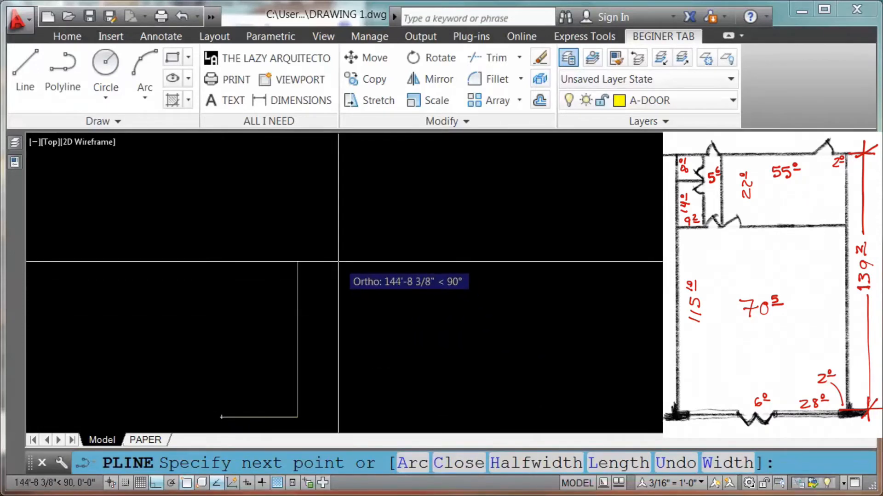
{"action": "type", "text": "139'"}
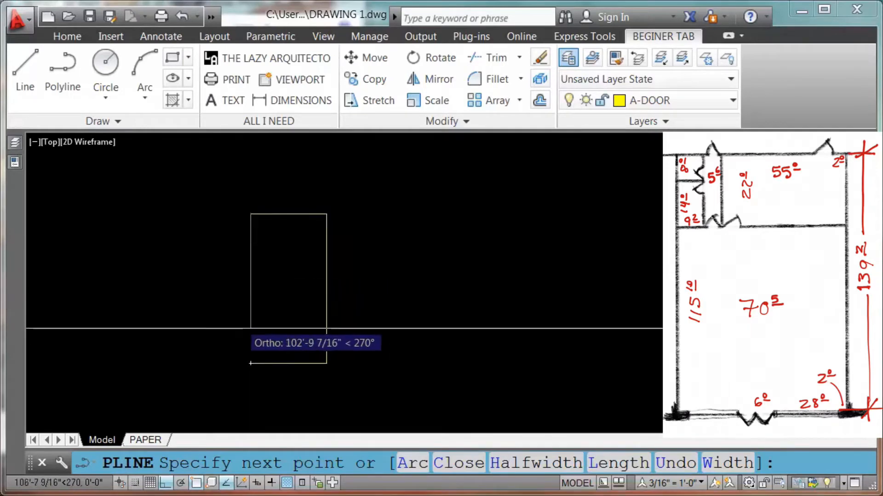
{"action": "left_click", "coordinate": [250, 363]}
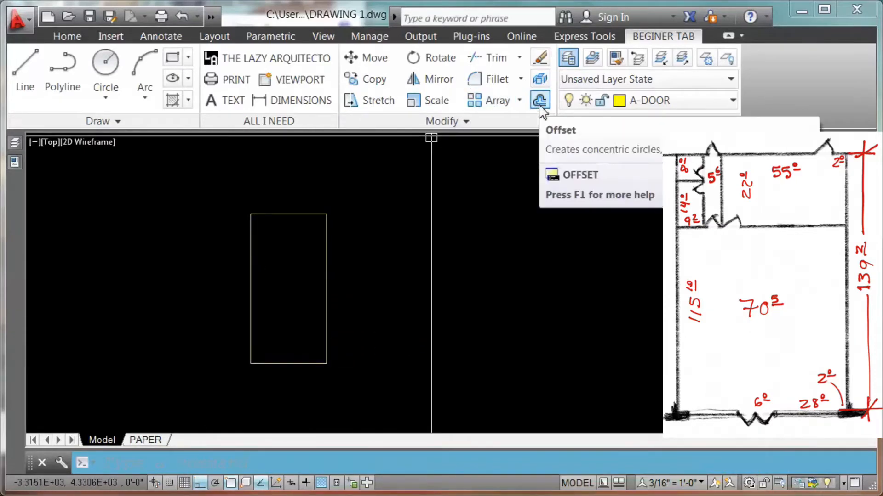
Step: Offset the rectangular outline inward to form double exterior wall lines
{"action": "left_click", "coordinate": [540, 101]}
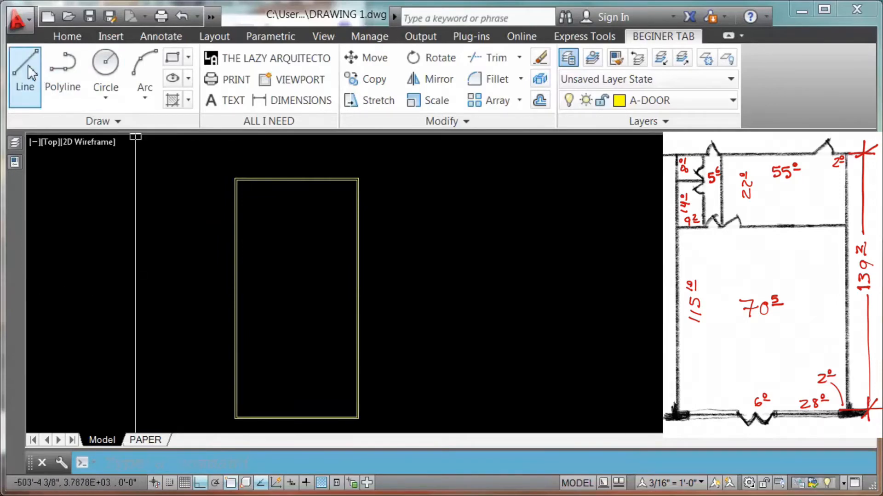
Step: Start an interior wall line from the inner upper-left corner of the outline
{"action": "left_click", "coordinate": [24, 67]}
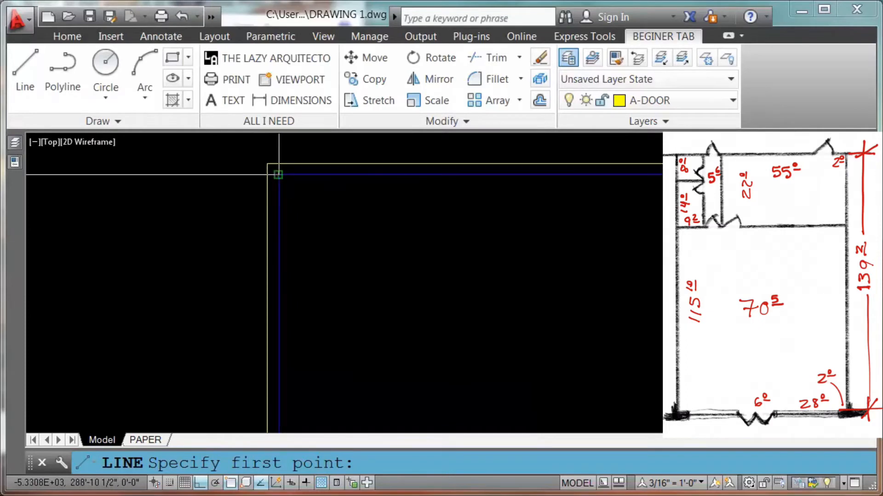
{"action": "mouse_move", "coordinate": [277, 174]}
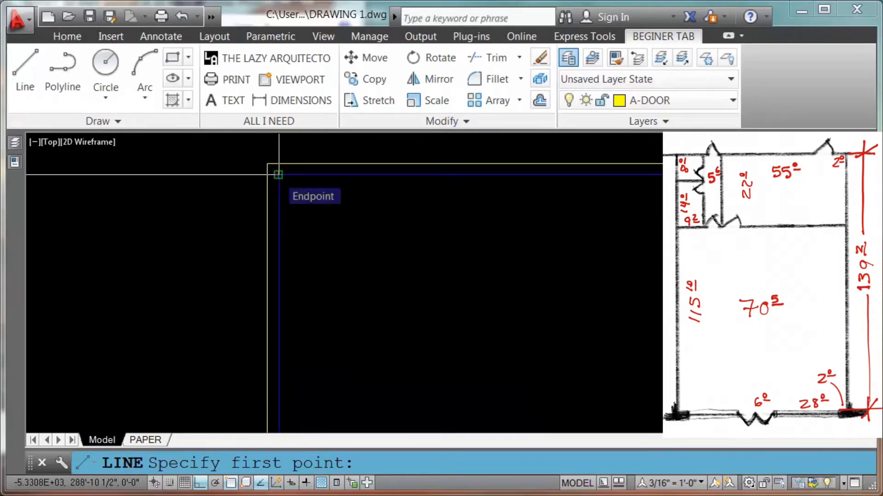
{"action": "mouse_move", "coordinate": [277, 199]}
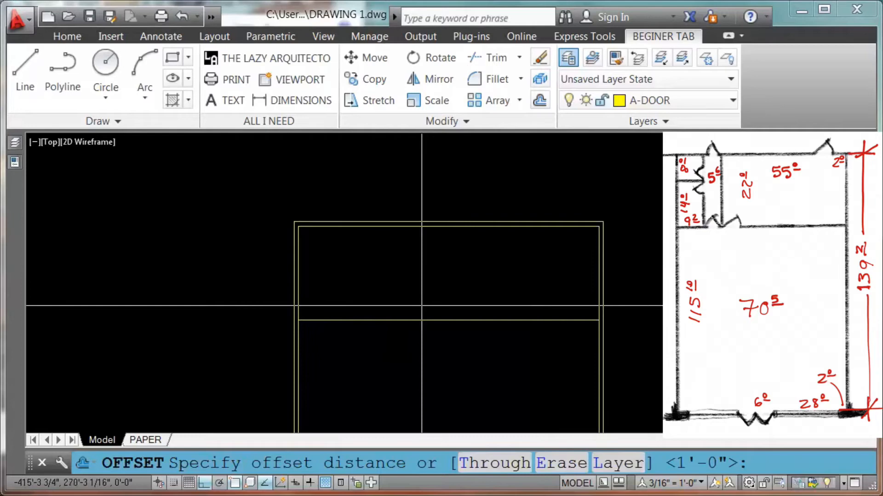
Step: Offset the interior wall line by 5 inches to give it thickness
{"action": "type", "text": "5"}
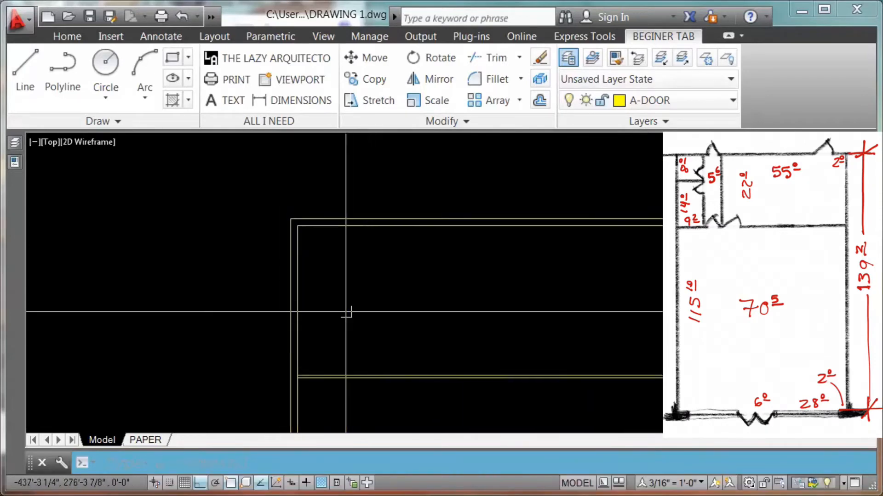
Step: Draw a 9'2 vertical wall line and offset it by 5'6 to form the double-lined interior walls
{"action": "left_click", "coordinate": [24, 64]}
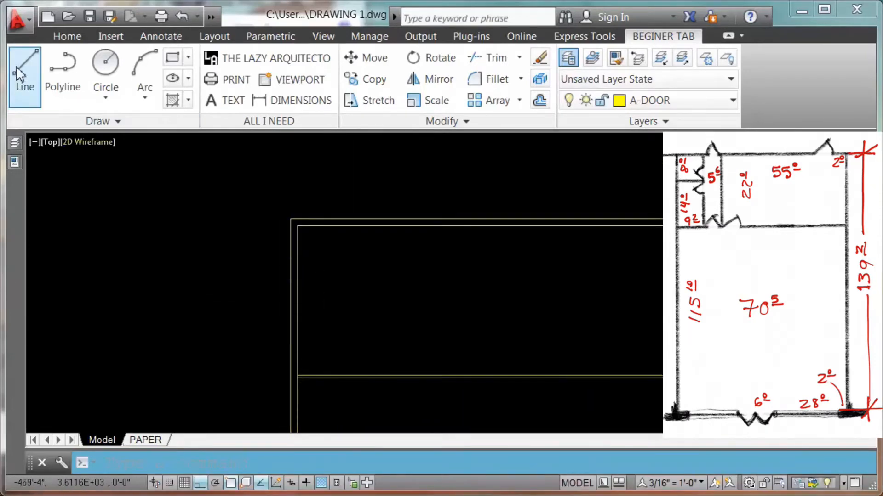
{"action": "left_click", "coordinate": [24, 67]}
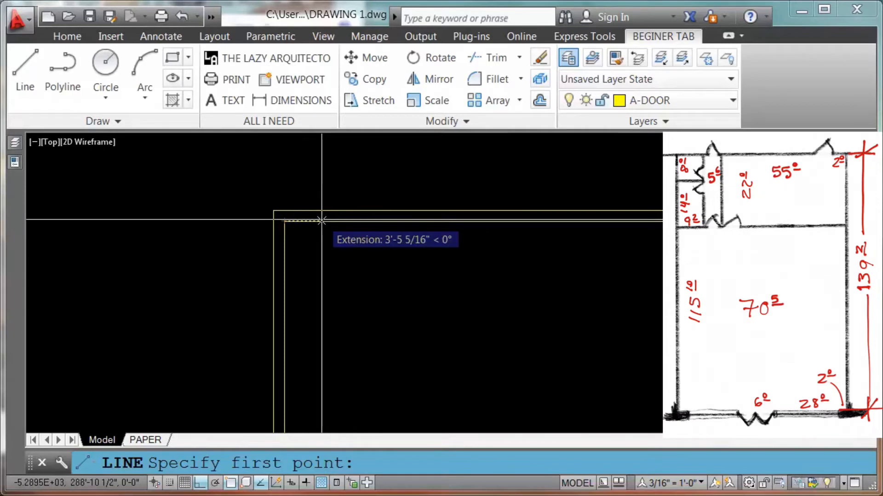
{"action": "type", "text": "9'2"}
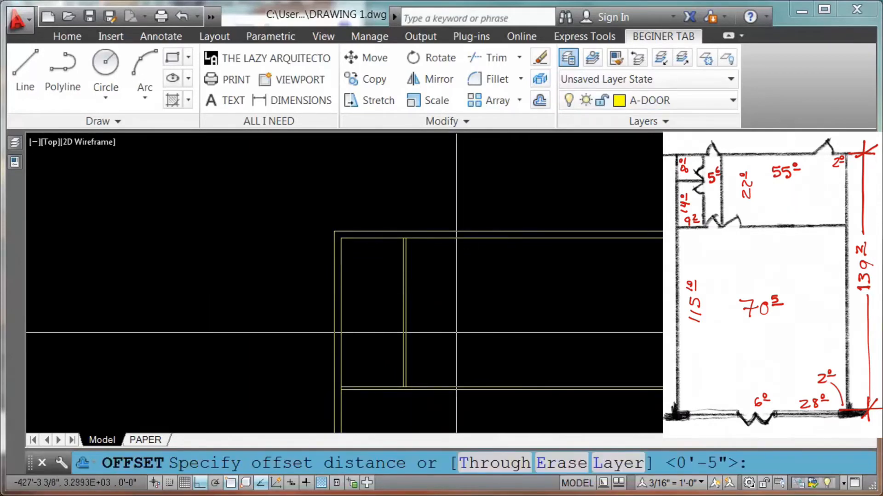
{"action": "type", "text": "5'6"}
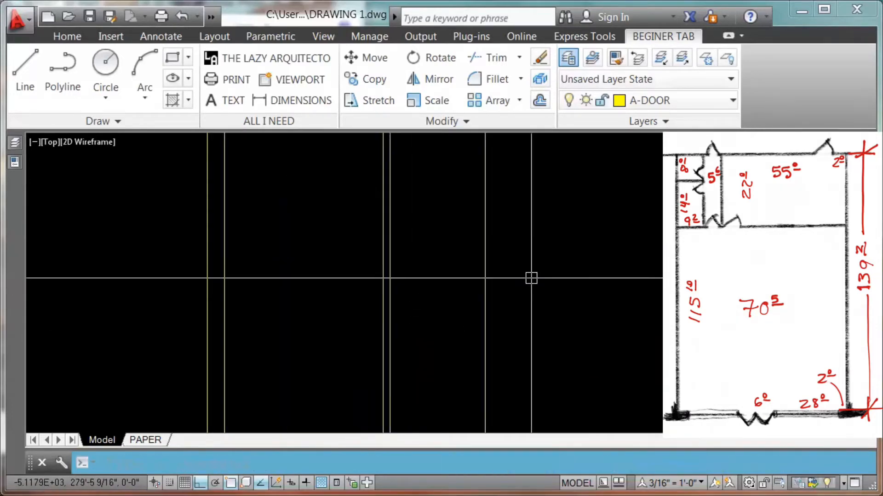
{"action": "mouse_move", "coordinate": [534, 213]}
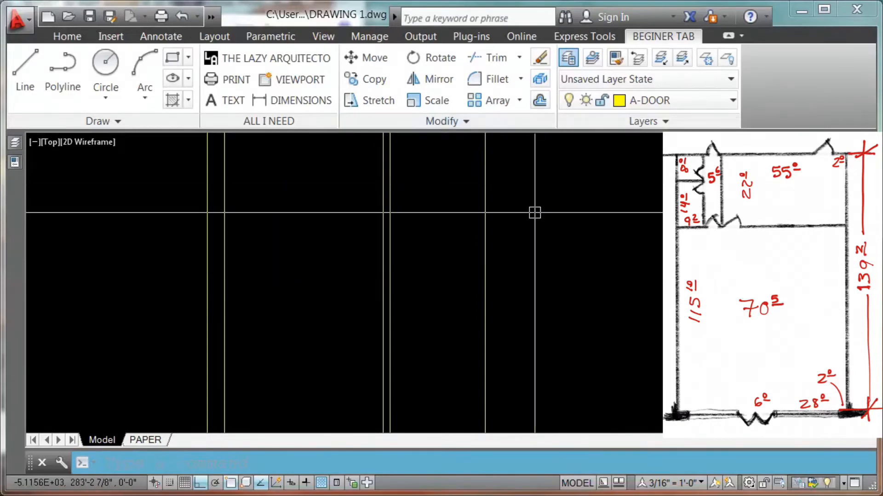
{"action": "mouse_move", "coordinate": [533, 237]}
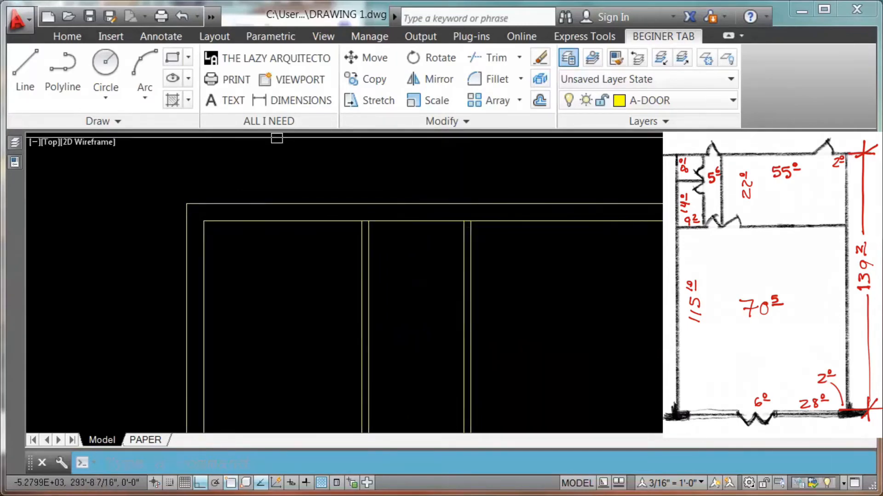
Step: Draw a vertical jamb line between the two interior wall lines and select the door swing block
{"action": "left_click", "coordinate": [24, 71]}
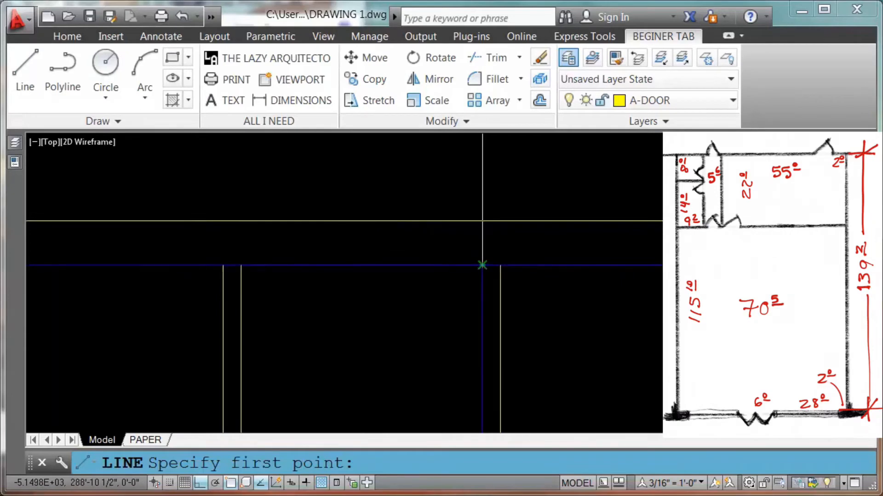
{"action": "mouse_move", "coordinate": [462, 264]}
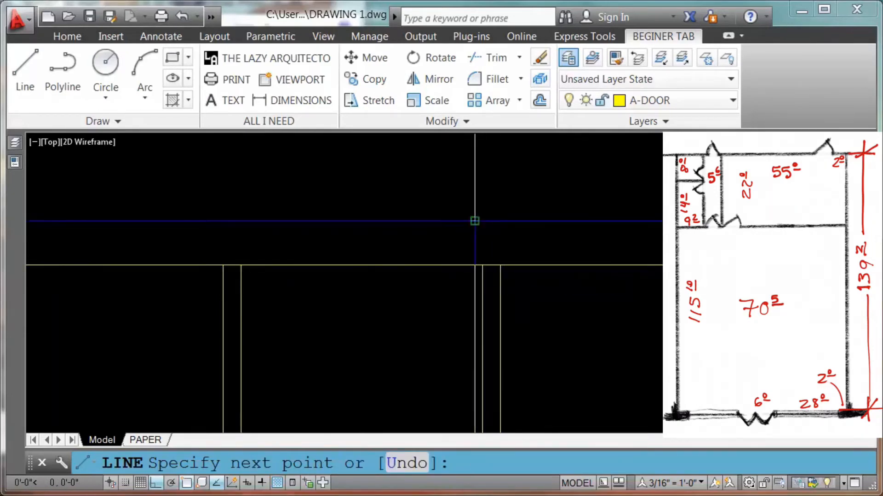
{"action": "left_click", "coordinate": [540, 100]}
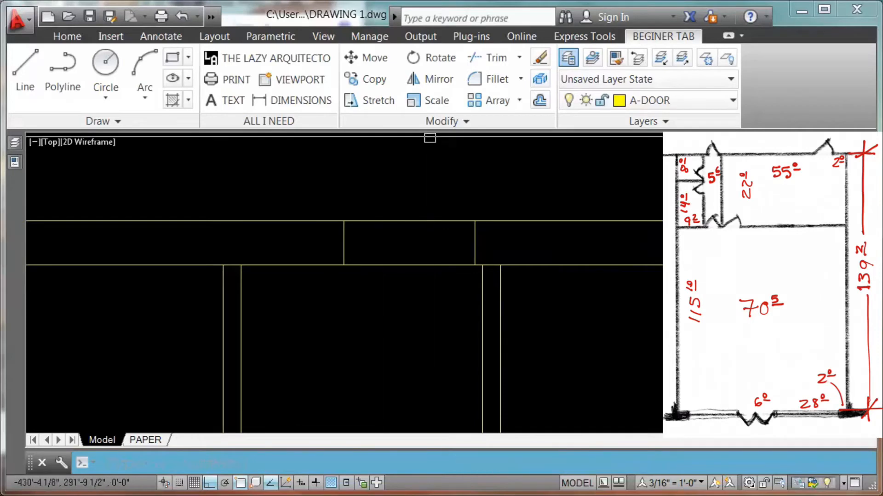
{"action": "left_click", "coordinate": [490, 57]}
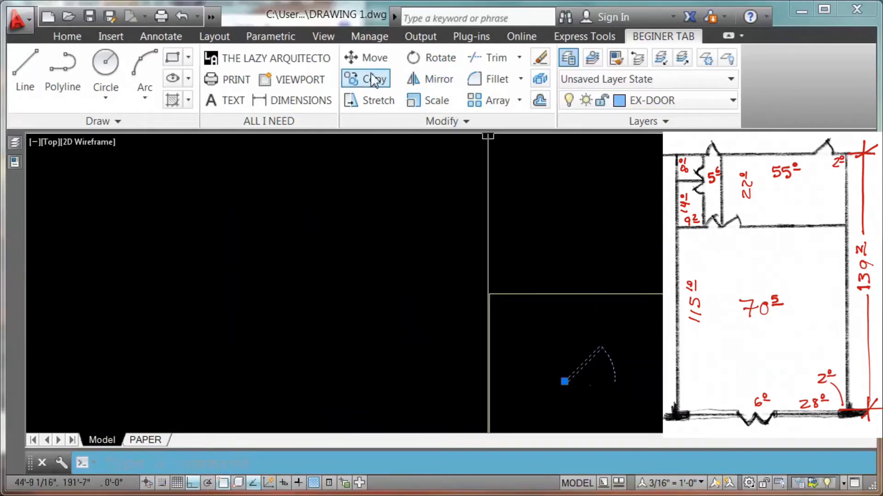
Step: Copy the door swing symbol from its base point into the upper interior wall opening
{"action": "left_click", "coordinate": [375, 79]}
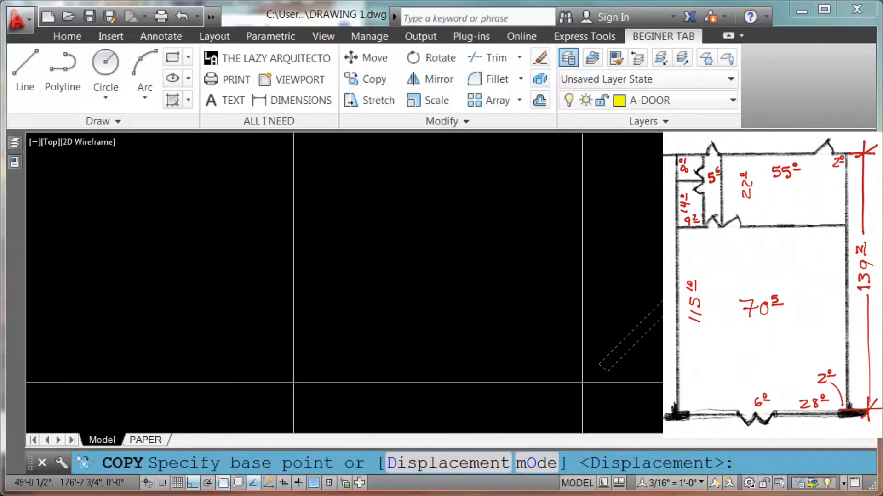
{"action": "left_click", "coordinate": [612, 369]}
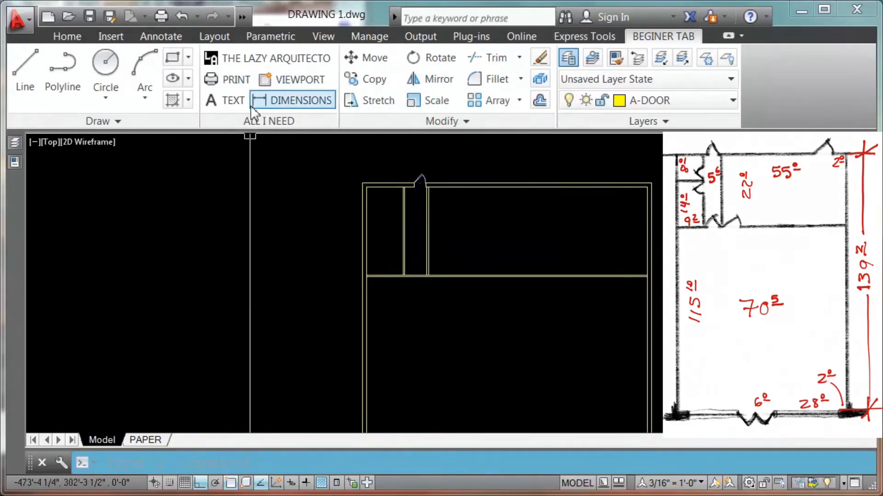
Step: Add a linear dimension along the upper room's left wall
{"action": "left_click", "coordinate": [301, 101]}
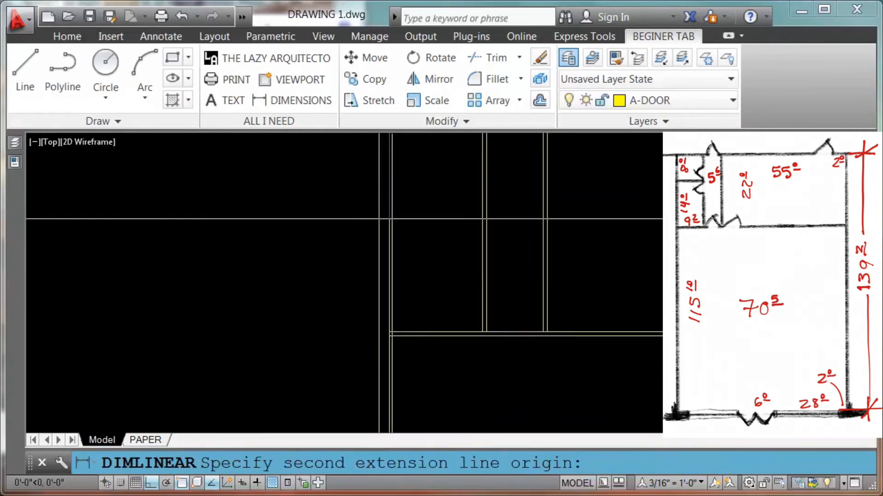
{"action": "left_click", "coordinate": [337, 332]}
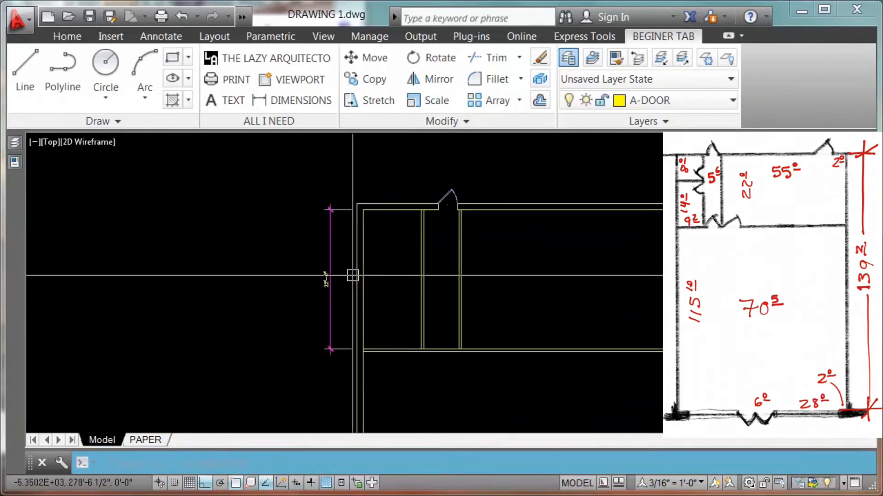
{"action": "mouse_move", "coordinate": [233, 100]}
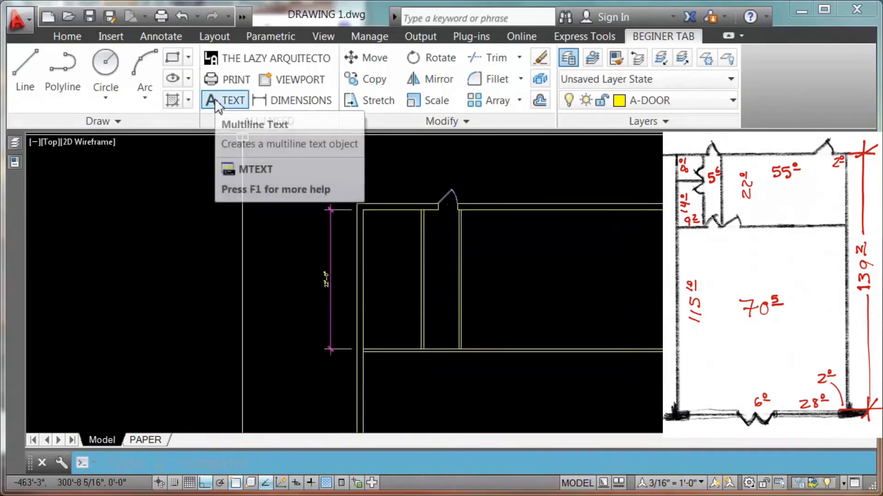
Step: Place an MTEXT label 'STORAGE ROOM' in the room and set its text height to 1'
{"action": "left_click", "coordinate": [232, 100]}
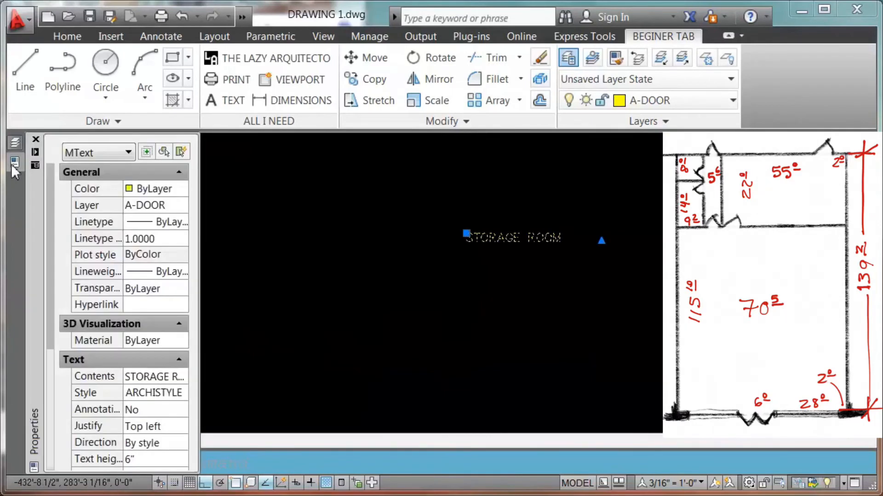
{"action": "mouse_move", "coordinate": [144, 456]}
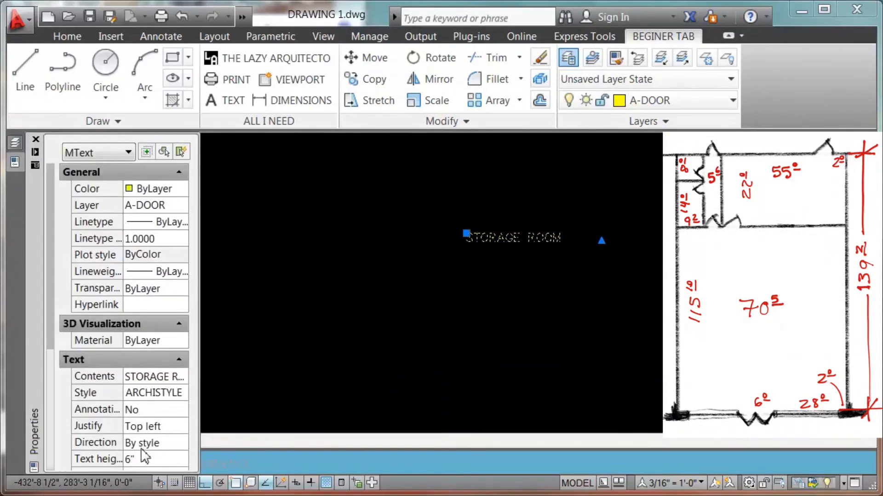
{"action": "left_click", "coordinate": [129, 459]}
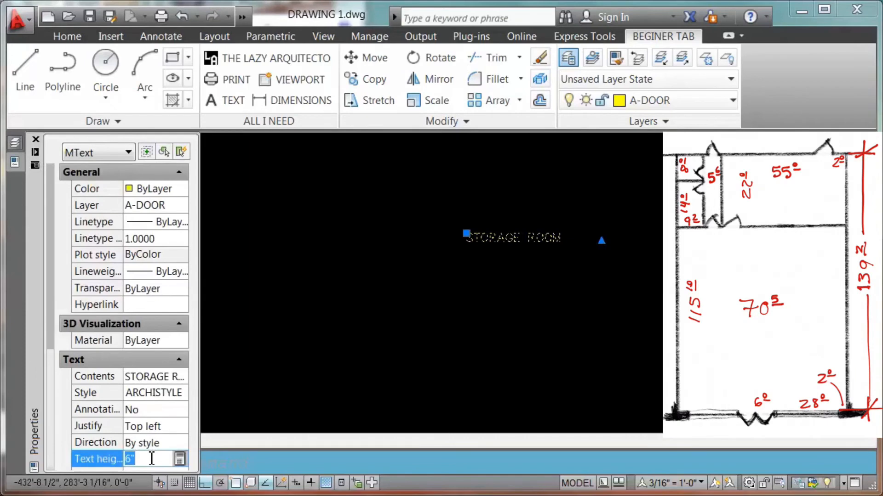
{"action": "type", "text": "1'"}
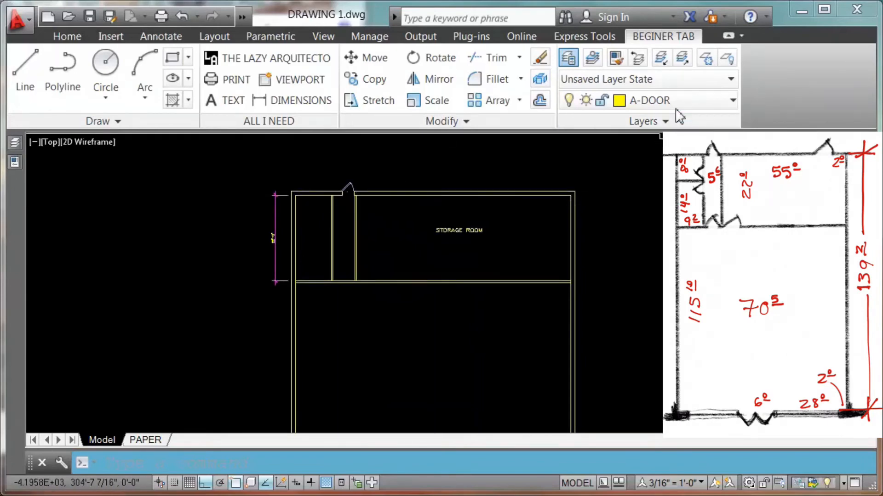
Step: Move the wall dimension onto the A-DIMENSIONS layer
{"action": "left_click", "coordinate": [731, 100]}
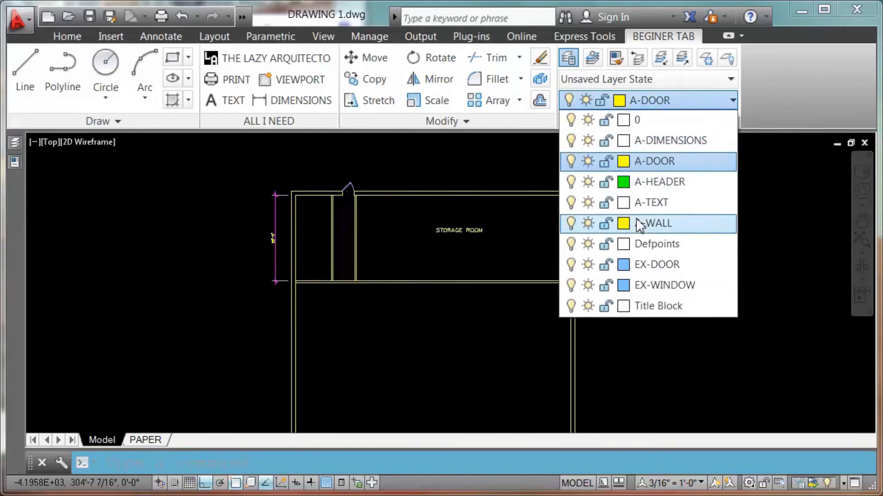
{"action": "mouse_move", "coordinate": [653, 223]}
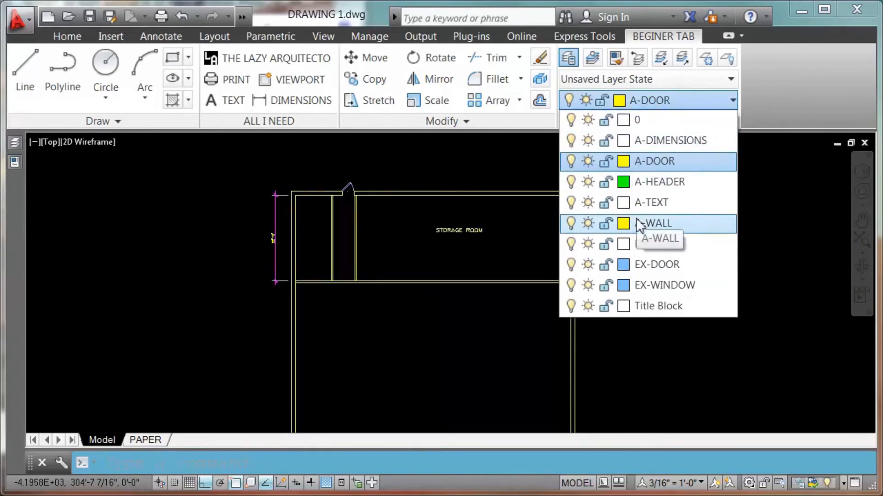
{"action": "left_click", "coordinate": [648, 100]}
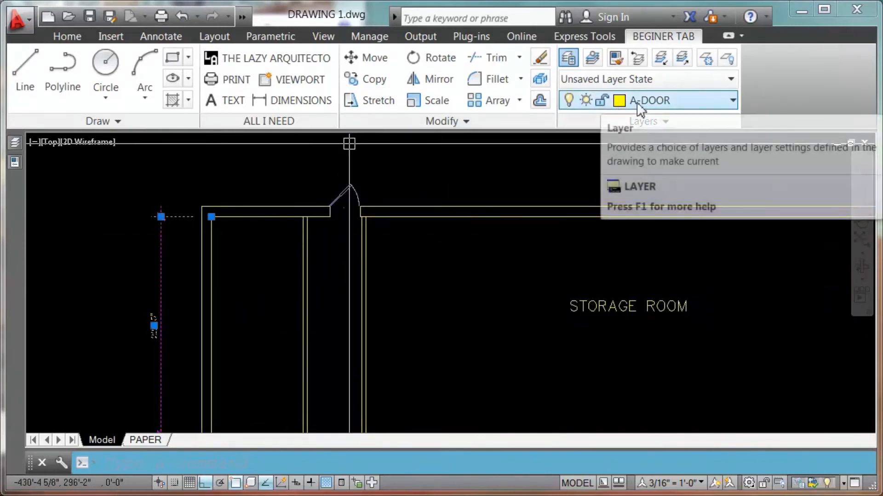
{"action": "left_click", "coordinate": [731, 101]}
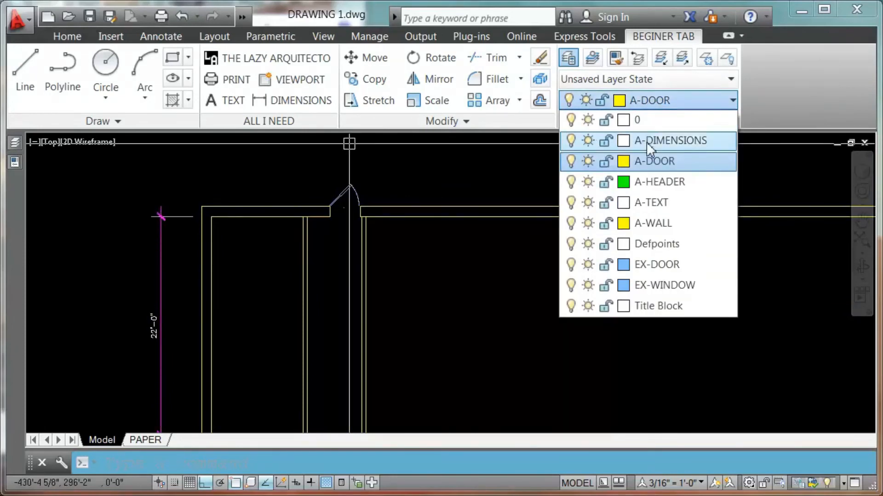
{"action": "left_click", "coordinate": [669, 141]}
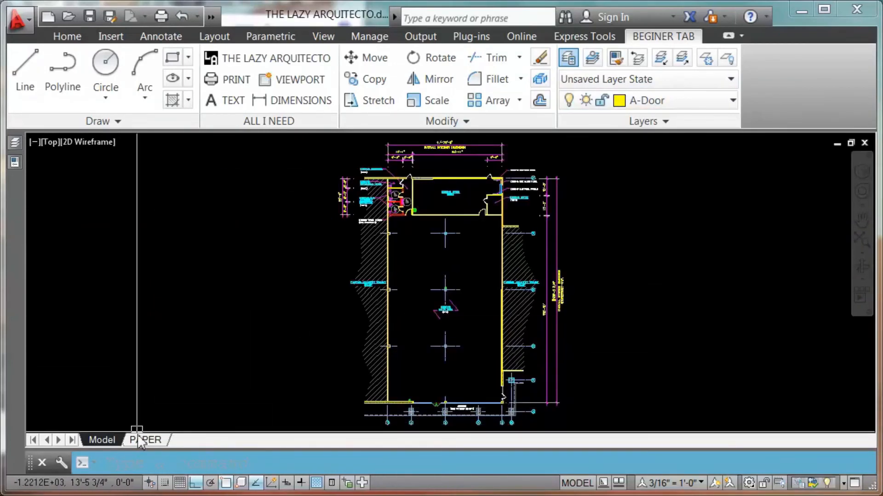
Step: Switch to the PAPER layout and set the plan viewport scale to 1/16" = 1'-0"
{"action": "left_click", "coordinate": [145, 440]}
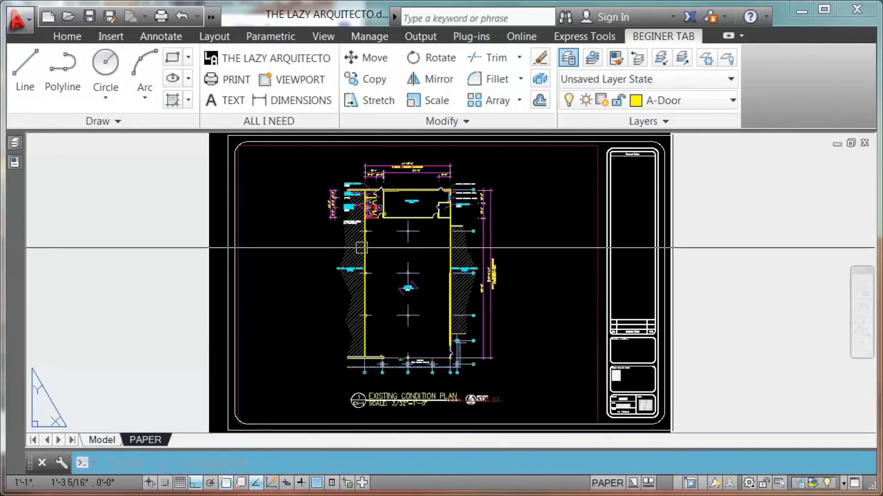
{"action": "mouse_move", "coordinate": [517, 257]}
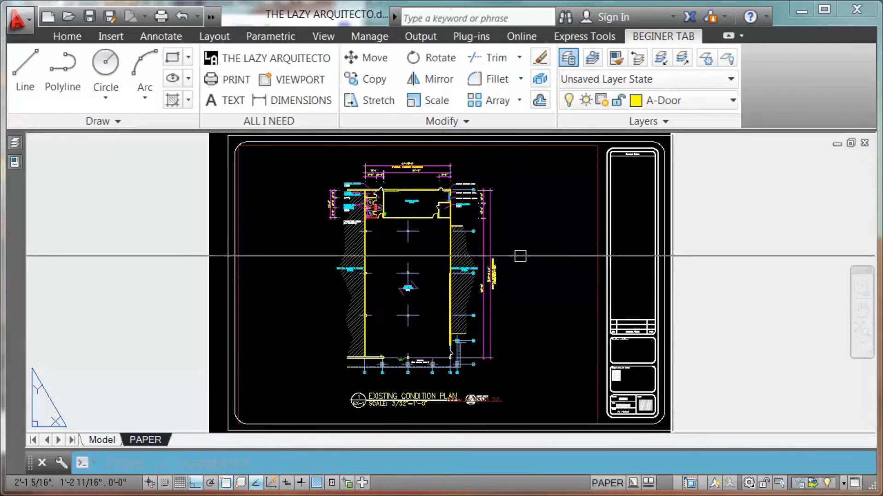
{"action": "mouse_move", "coordinate": [716, 257]}
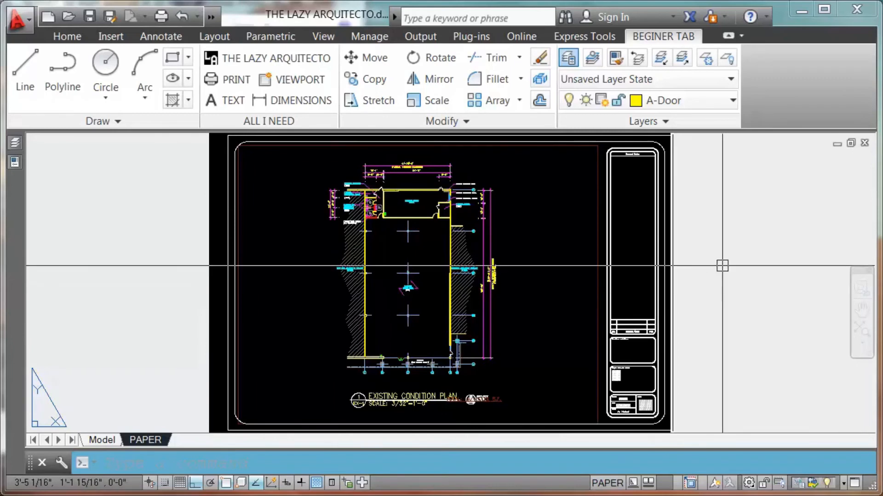
{"action": "mouse_move", "coordinate": [695, 254]}
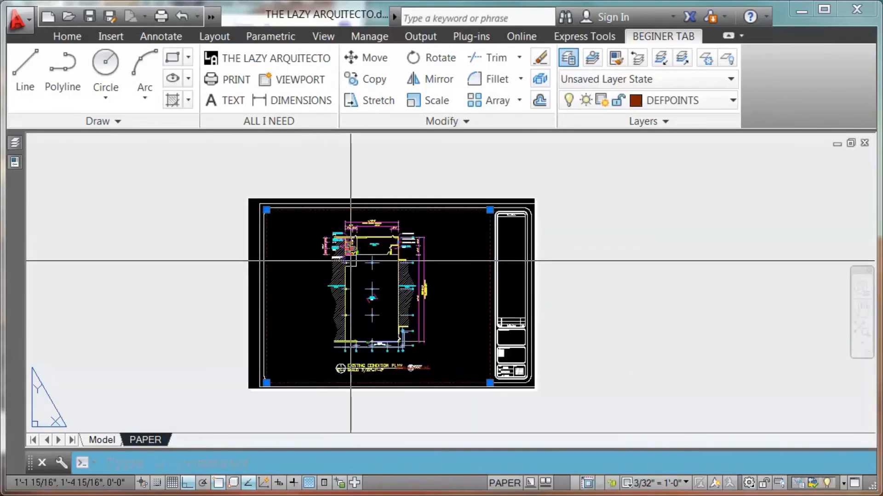
{"action": "left_click", "coordinate": [679, 483]}
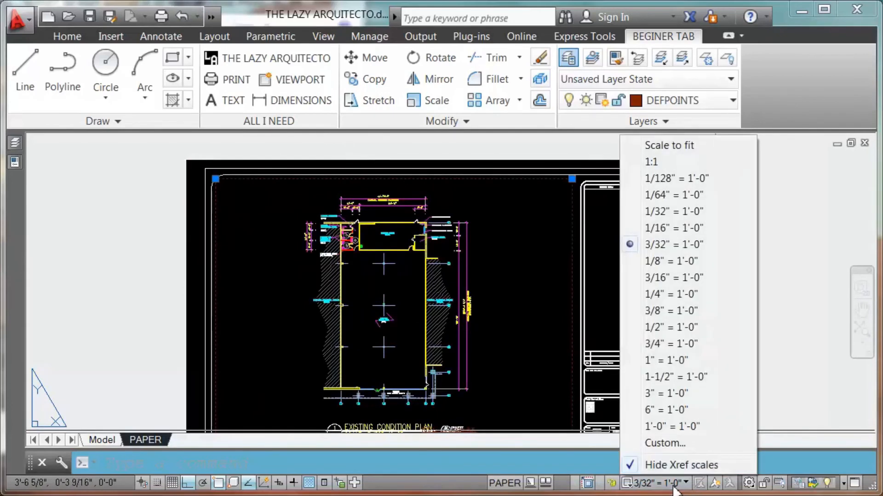
{"action": "mouse_move", "coordinate": [673, 228]}
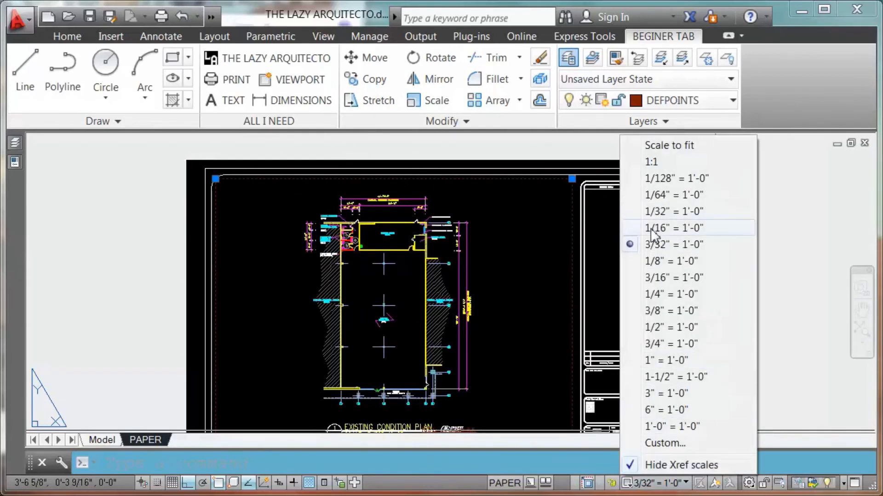
{"action": "left_click", "coordinate": [674, 227]}
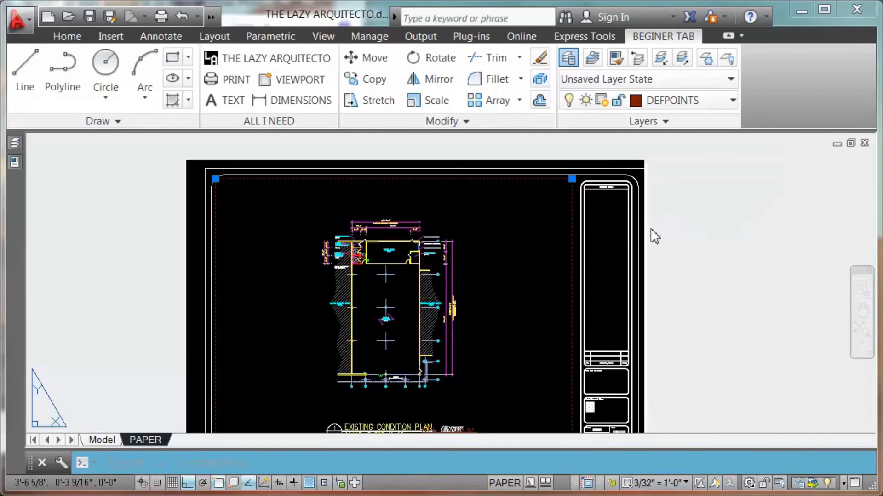
Step: Return the viewport scale to 3/32" = 1'-0"
{"action": "left_click", "coordinate": [653, 483]}
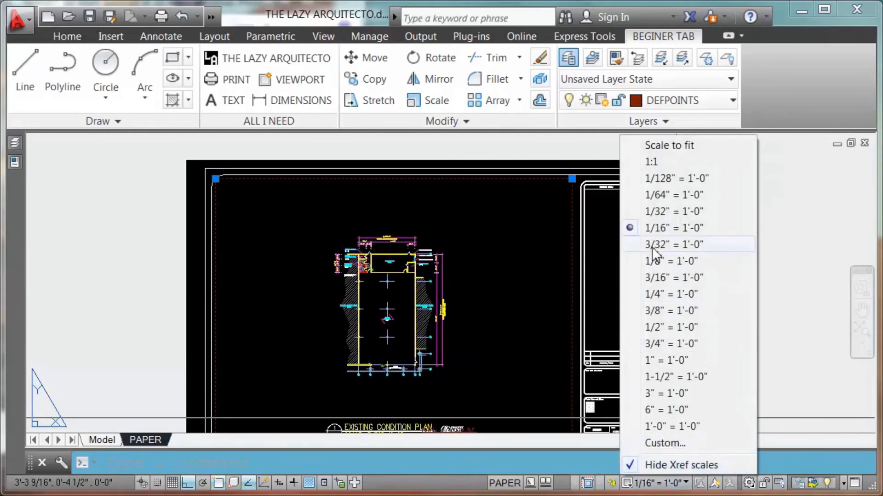
{"action": "left_click", "coordinate": [674, 245]}
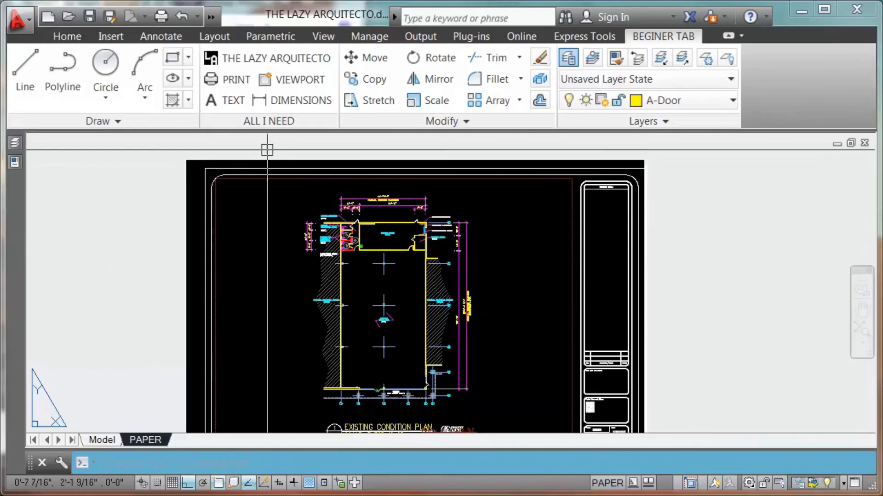
{"action": "left_click", "coordinate": [299, 79]}
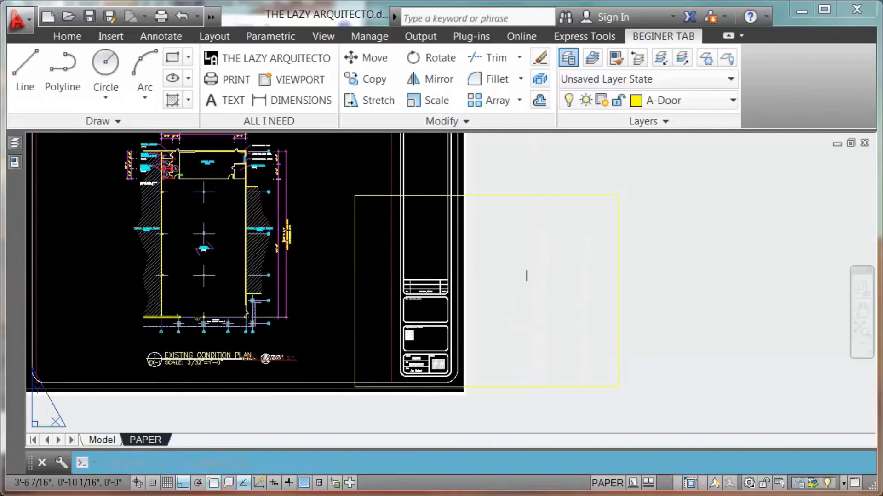
Step: Bring up the Plot dialog for the PAPER layout
{"action": "double_click", "coordinate": [541, 290]}
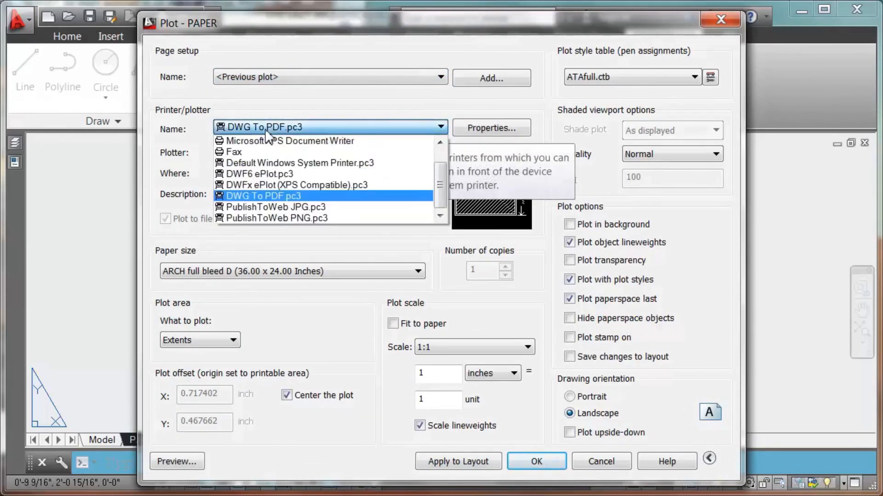
Step: Choose DWG To PDF.pc3 as the plotter and ATAfull.ctb as the plot style table
{"action": "left_click", "coordinate": [262, 196]}
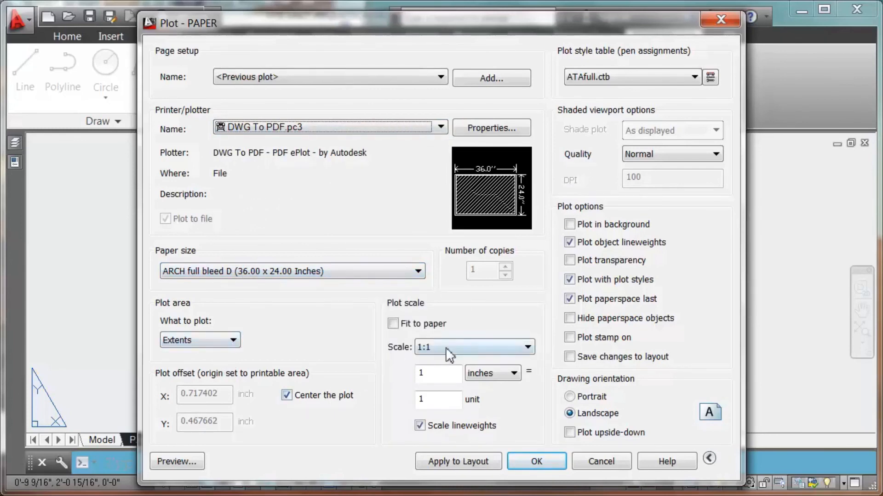
{"action": "mouse_move", "coordinate": [473, 346]}
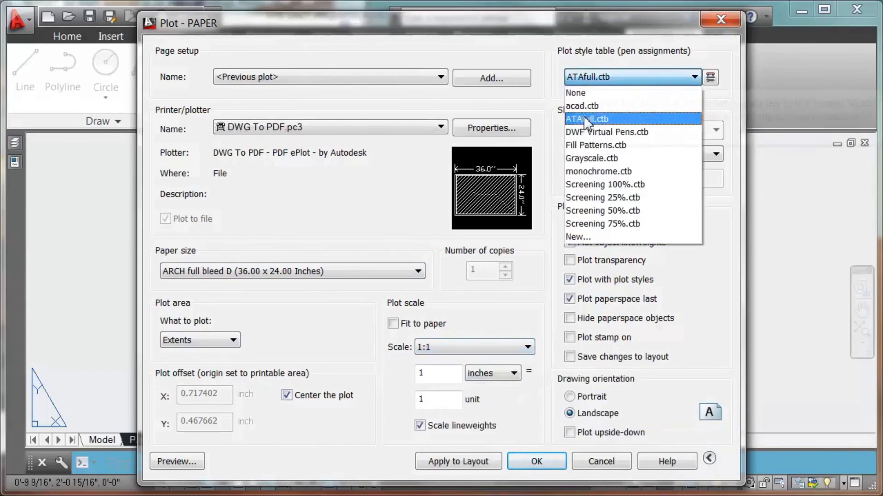
{"action": "left_click", "coordinate": [586, 118]}
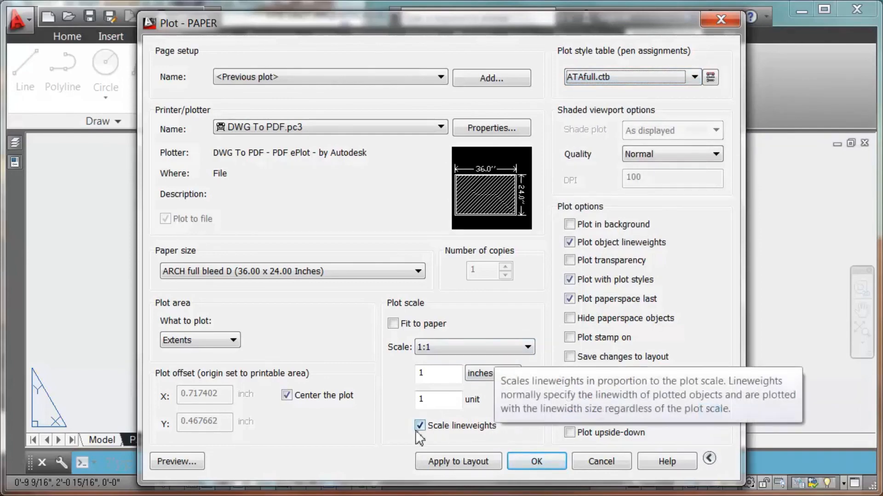